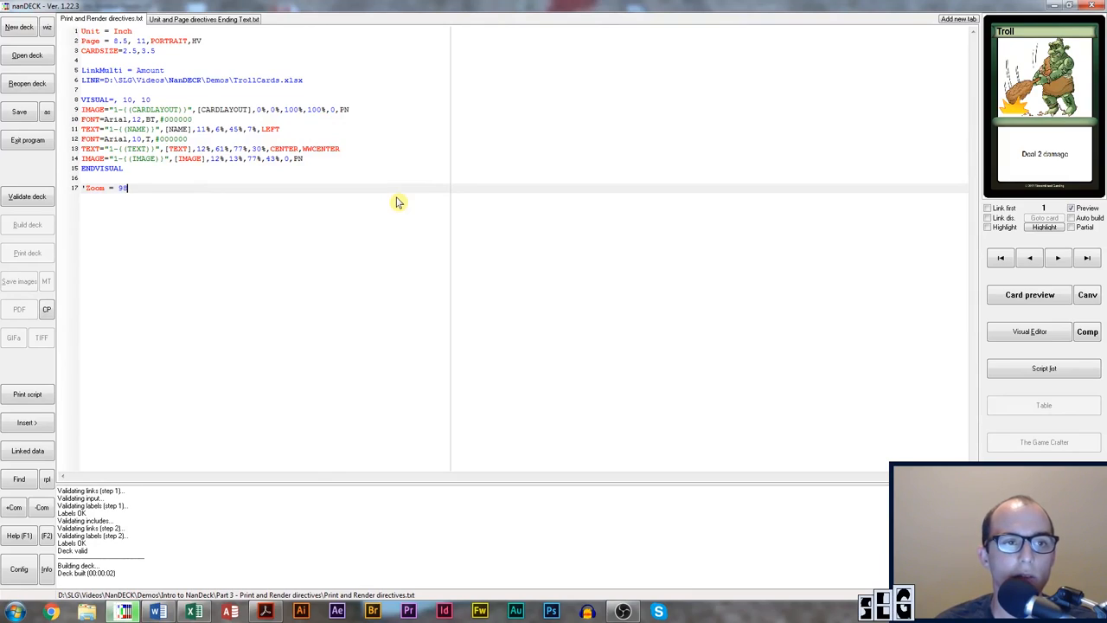
{"action": "mouse_move", "coordinate": [131, 33]}
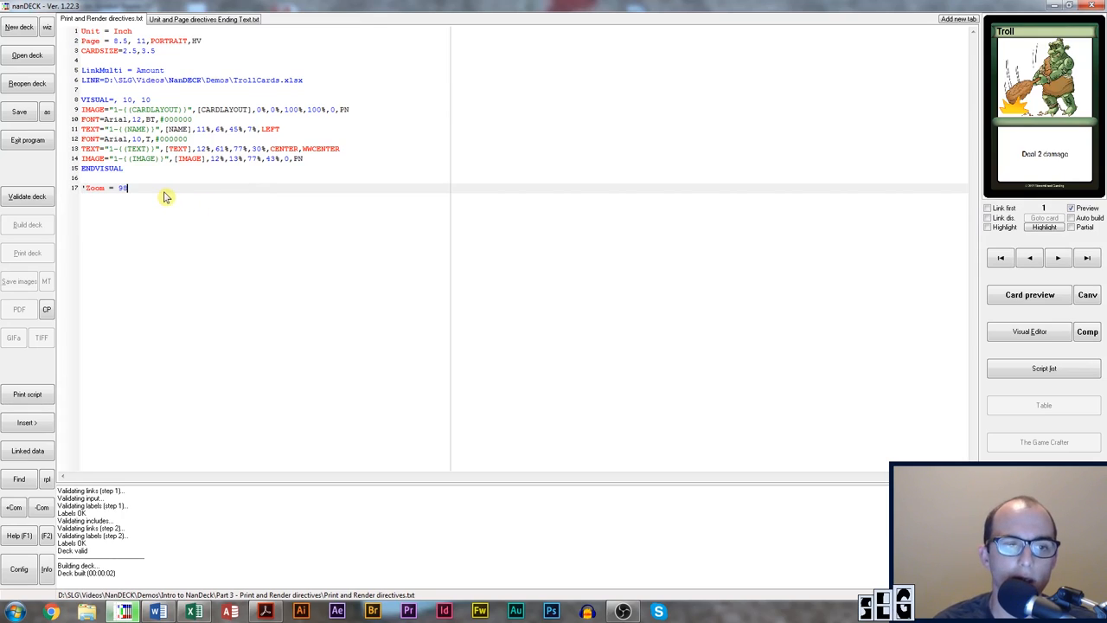
- Add a Print = 4-7 line at the end of the script to limit printing to cards 4-7
{"action": "type", "text": "Print"}
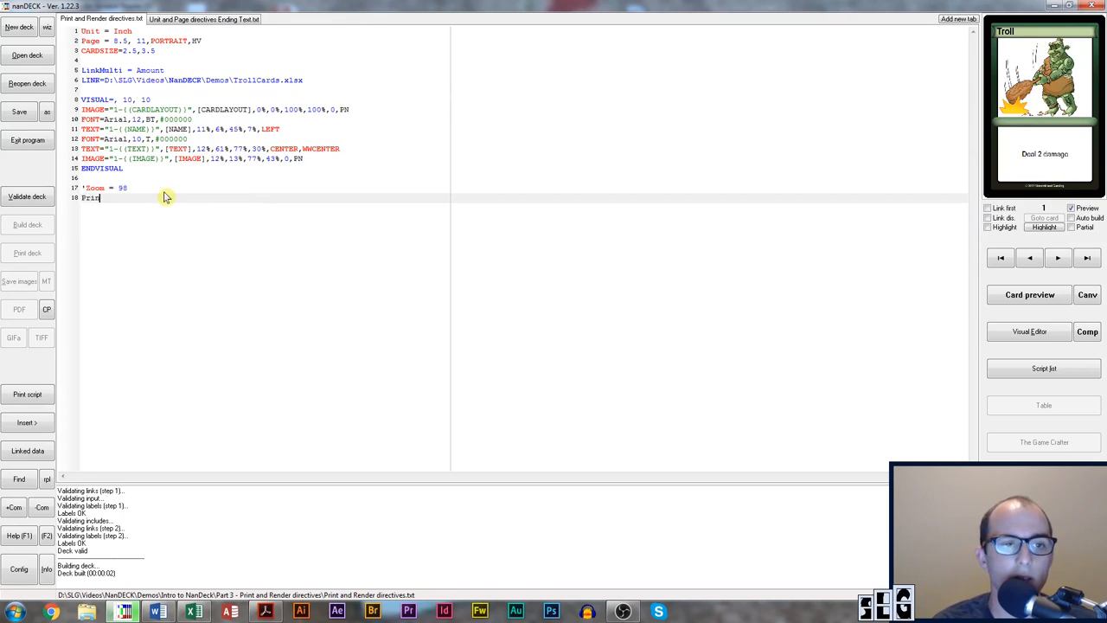
{"action": "type", "text": "t="}
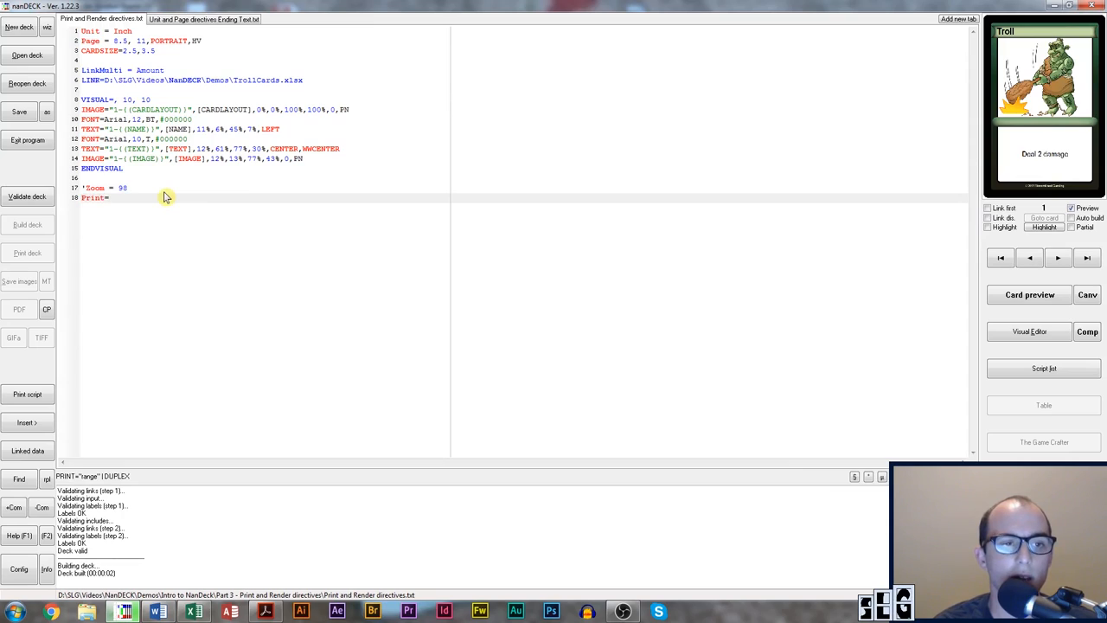
{"action": "mouse_move", "coordinate": [106, 202]}
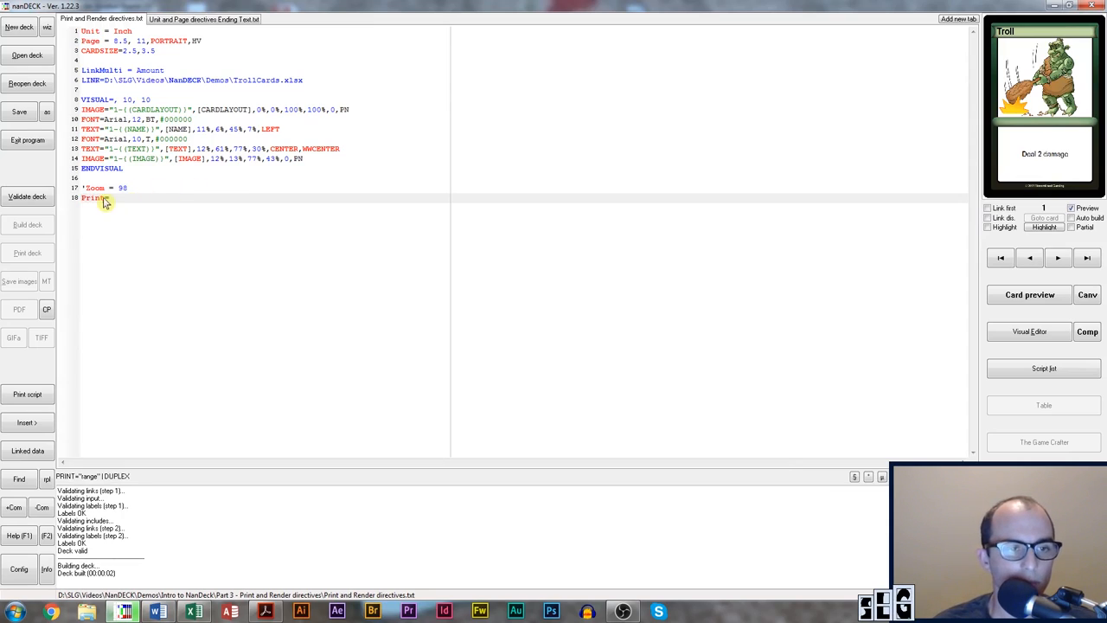
{"action": "type", "text": "="}
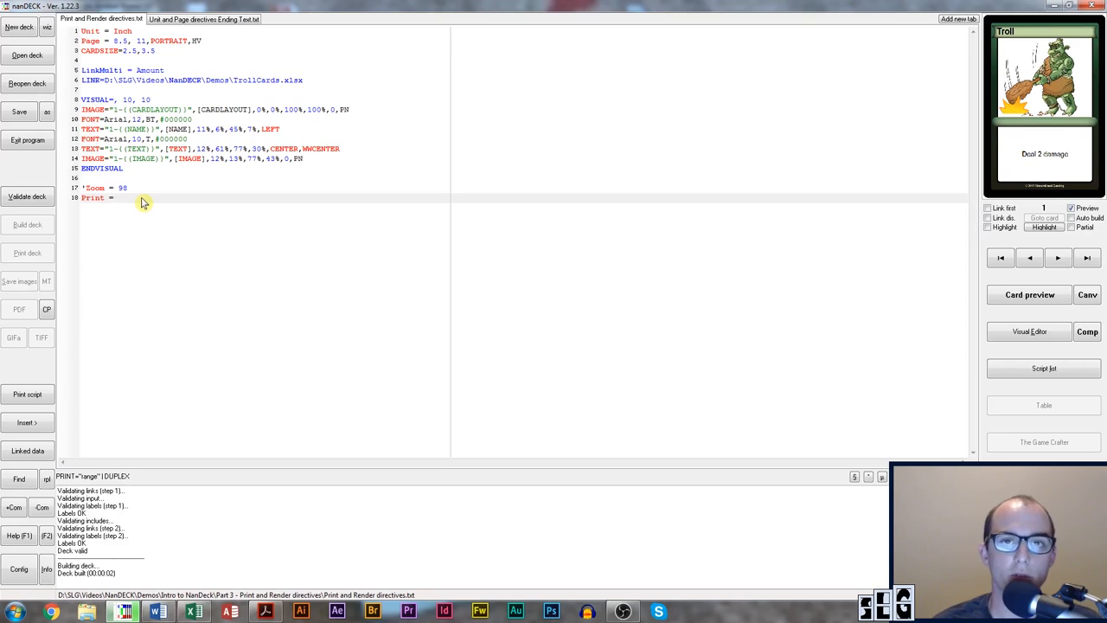
{"action": "left_click", "coordinate": [117, 198]}
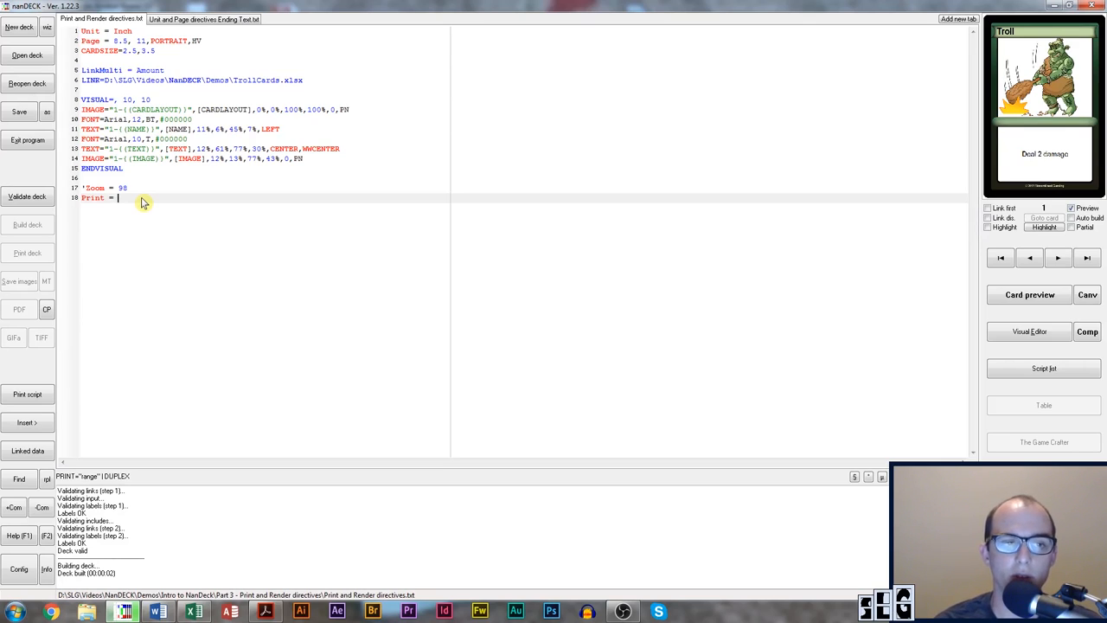
{"action": "type", "text": "4-7"}
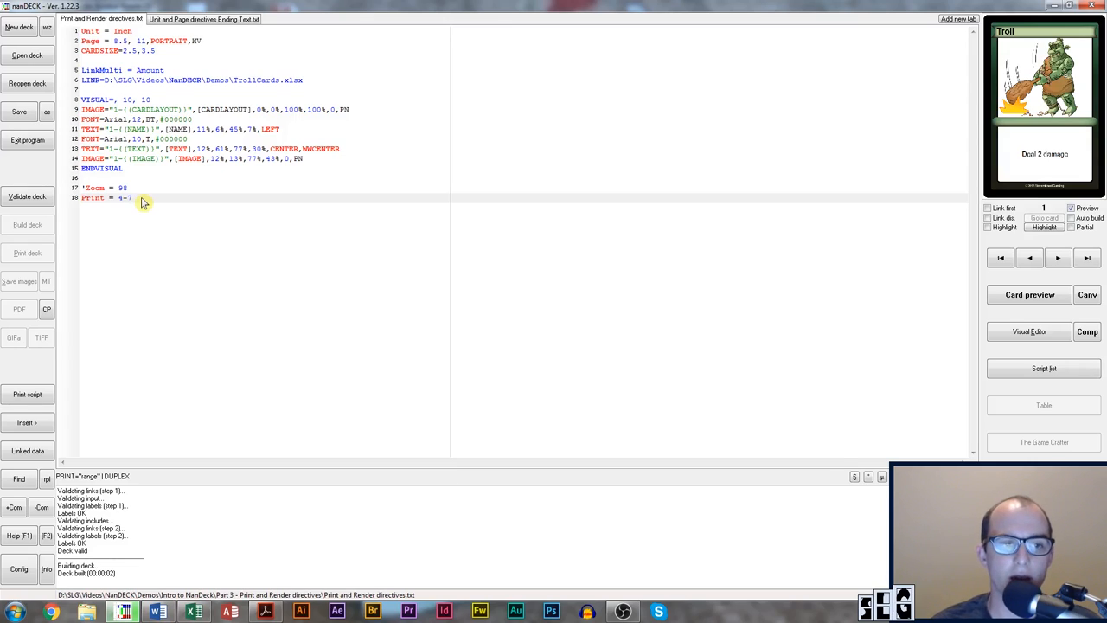
- Build the deck and preview the four printed cards (two Trolls, two Magicians) on one page
{"action": "left_click", "coordinate": [28, 225]}
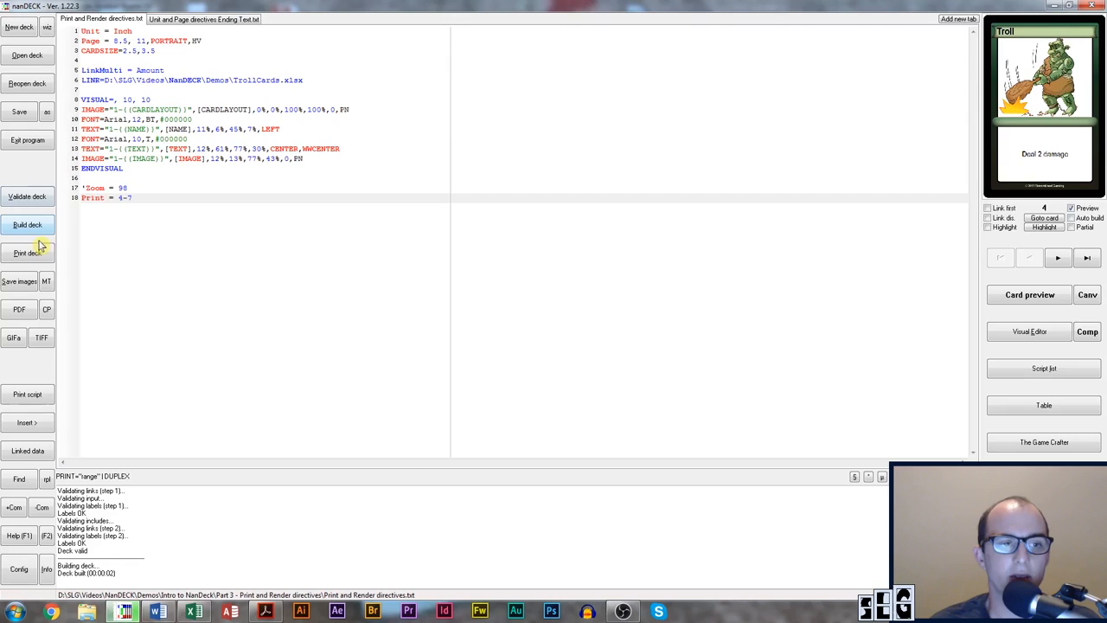
{"action": "left_click", "coordinate": [28, 253]}
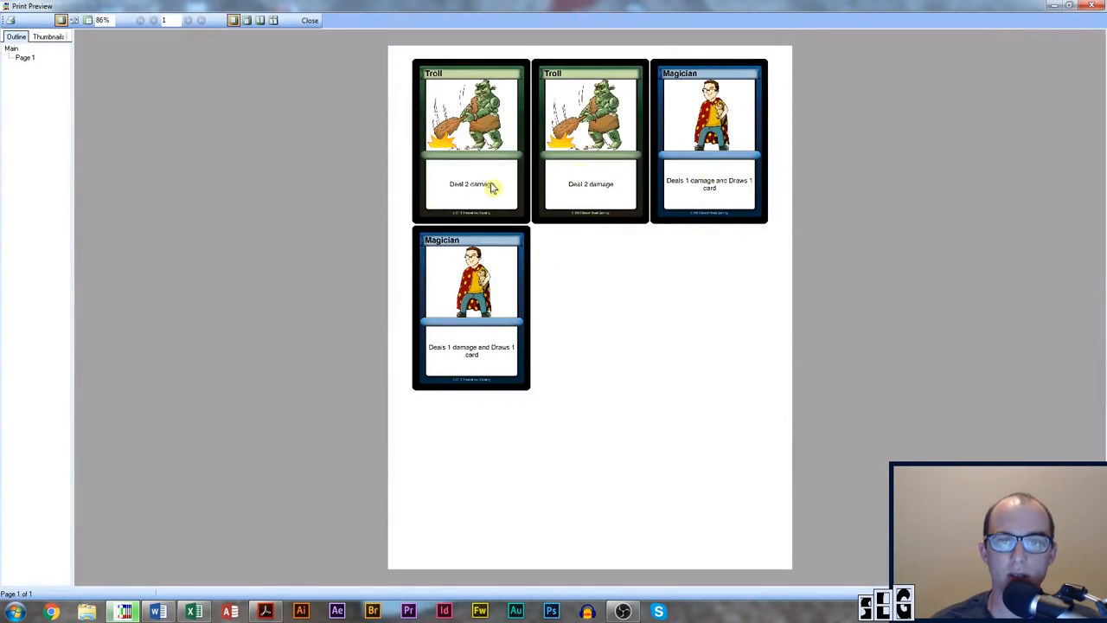
{"action": "mouse_move", "coordinate": [519, 337]}
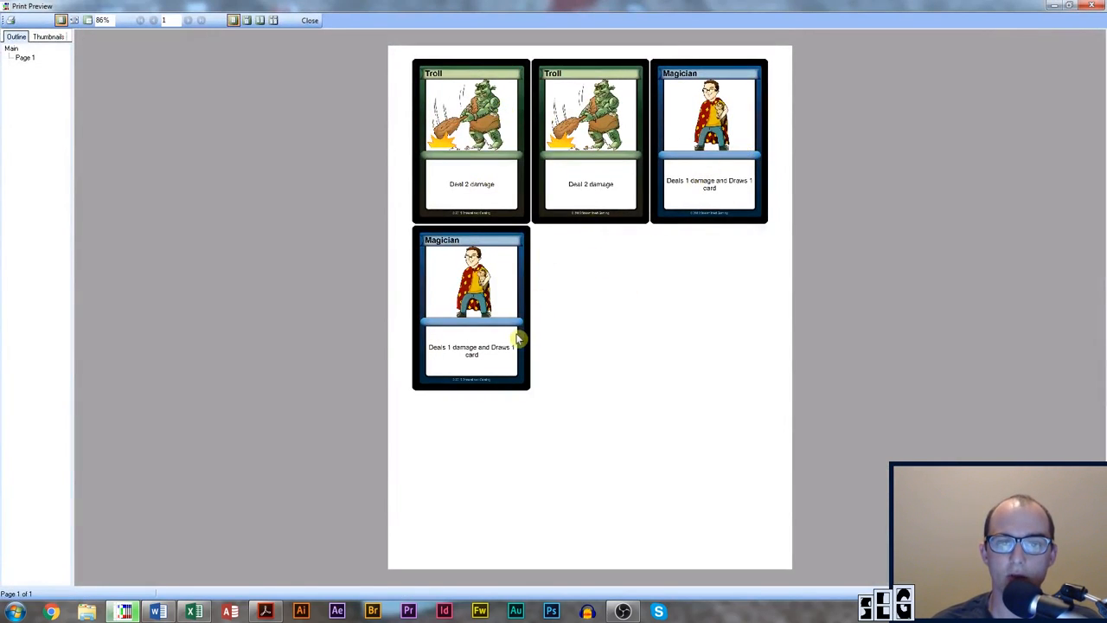
{"action": "left_click", "coordinate": [309, 20]}
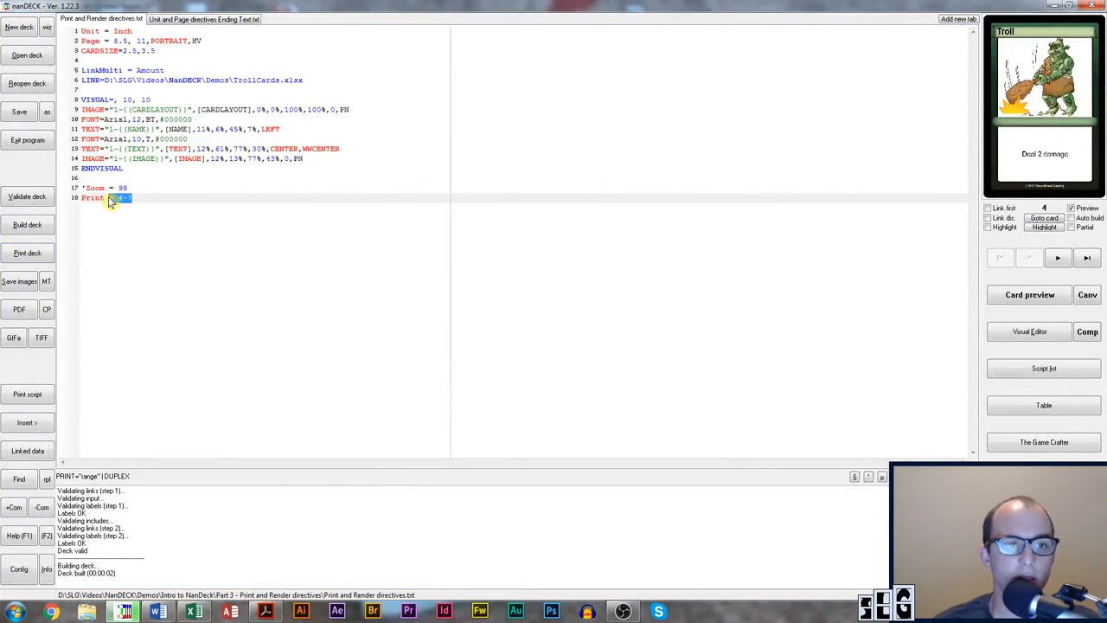
{"action": "mouse_move", "coordinate": [277, 220]}
{"action": "type", "text": "2,7,"}
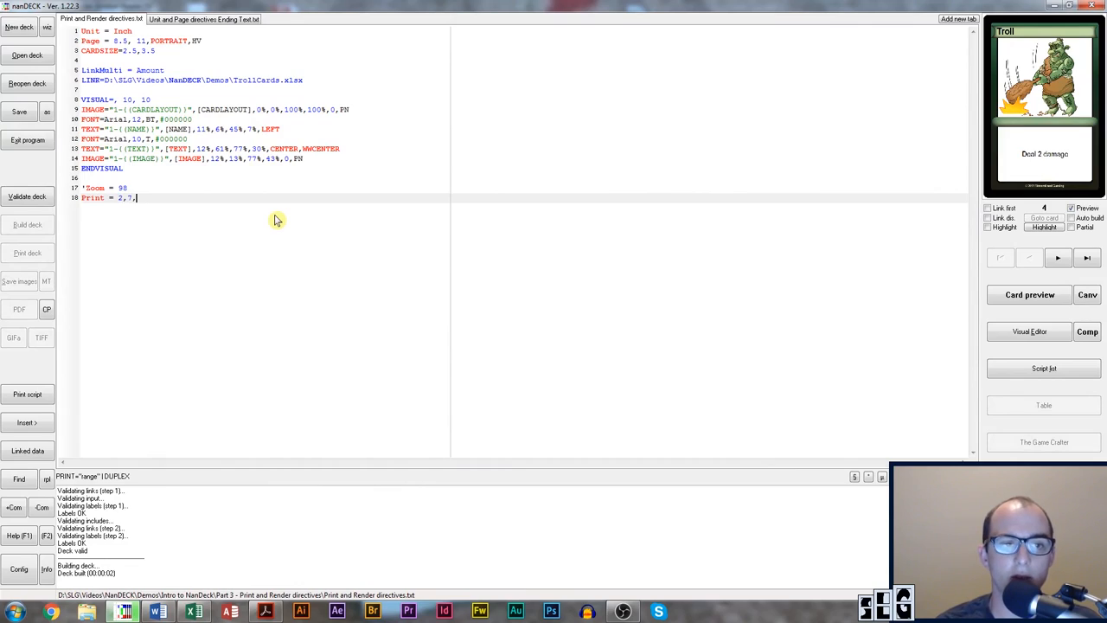
- Change the Print line's range to the quoted list "2,7,9"
{"action": "type", "text": "9"}
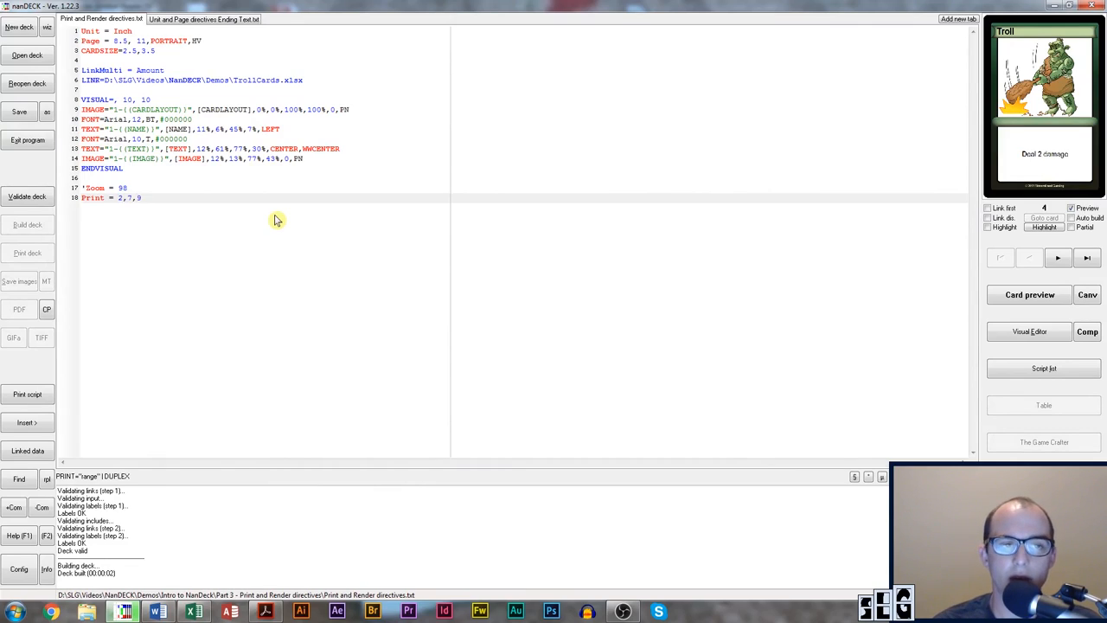
{"action": "left_click", "coordinate": [142, 197]}
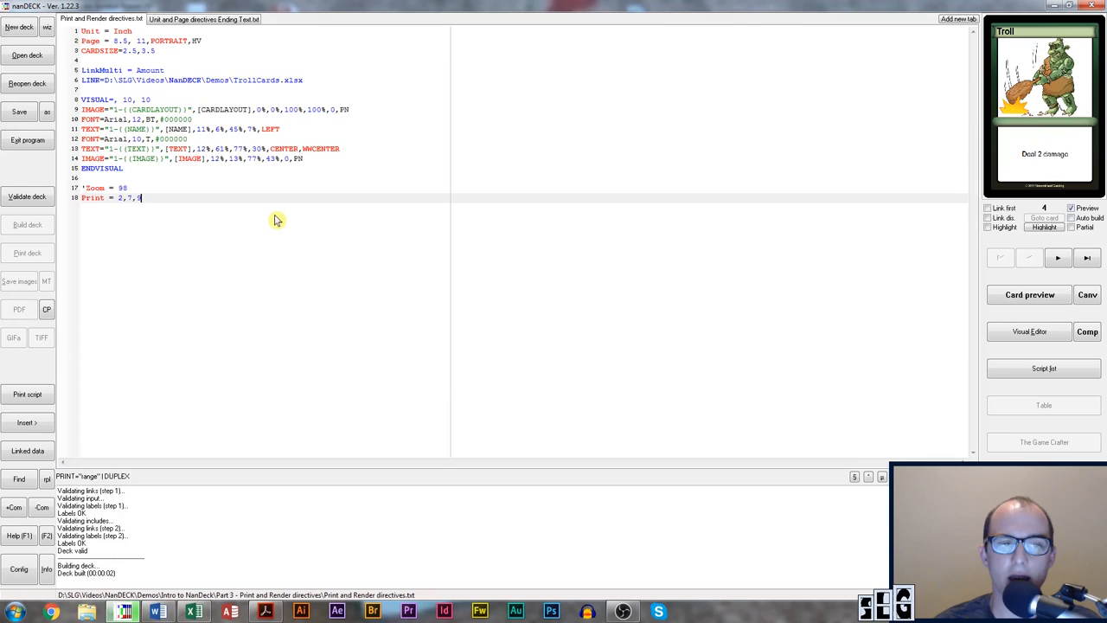
{"action": "type", "text": "8\""}
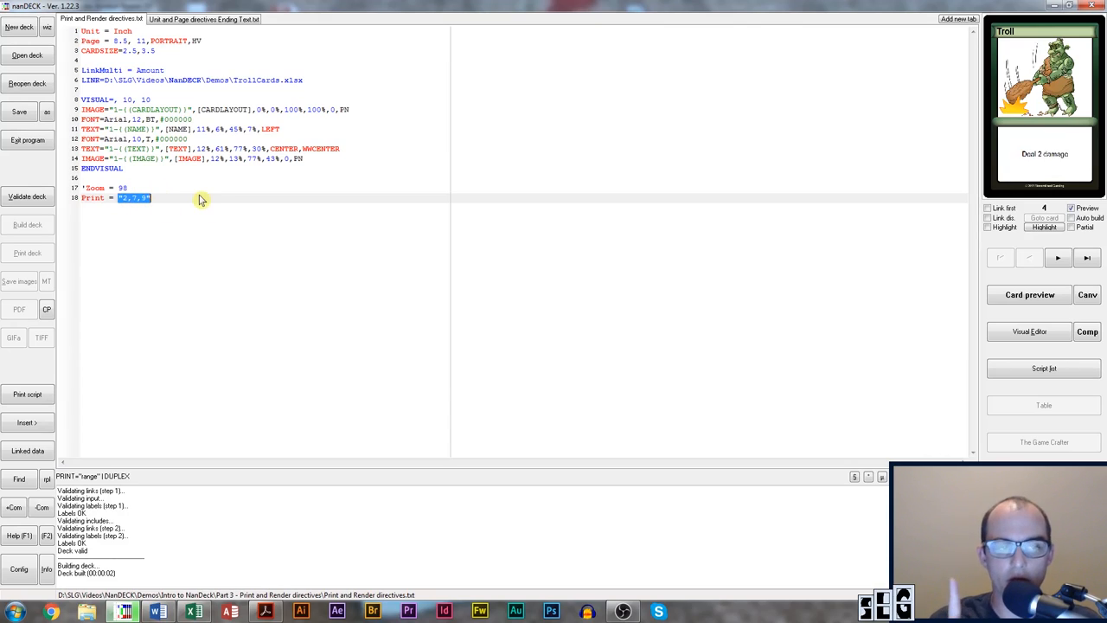
{"action": "left_click", "coordinate": [129, 197]}
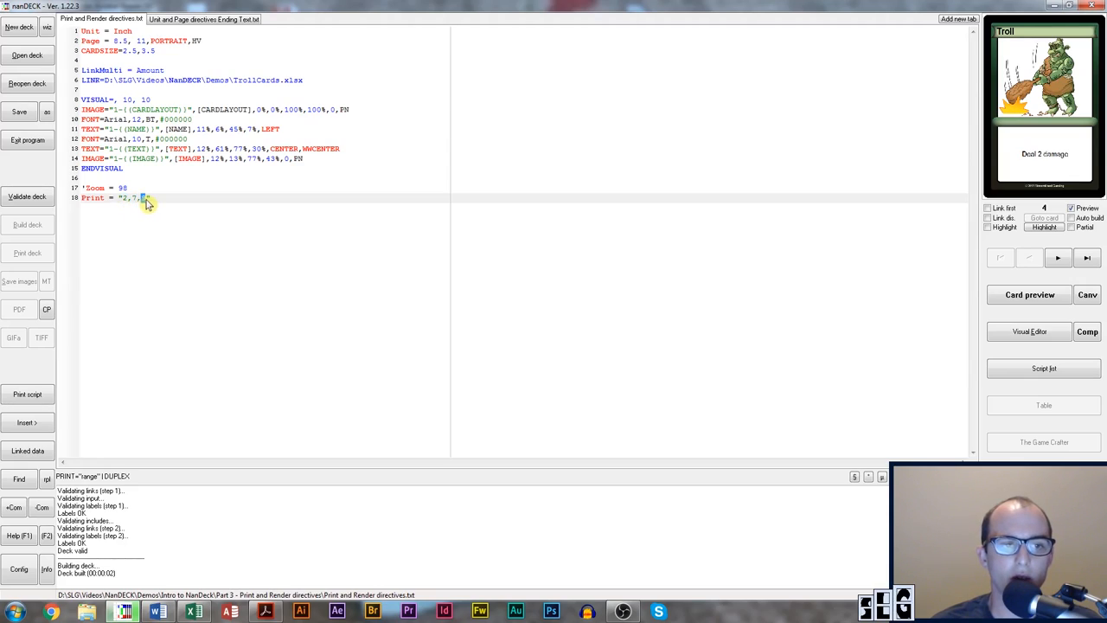
{"action": "mouse_move", "coordinate": [170, 197]}
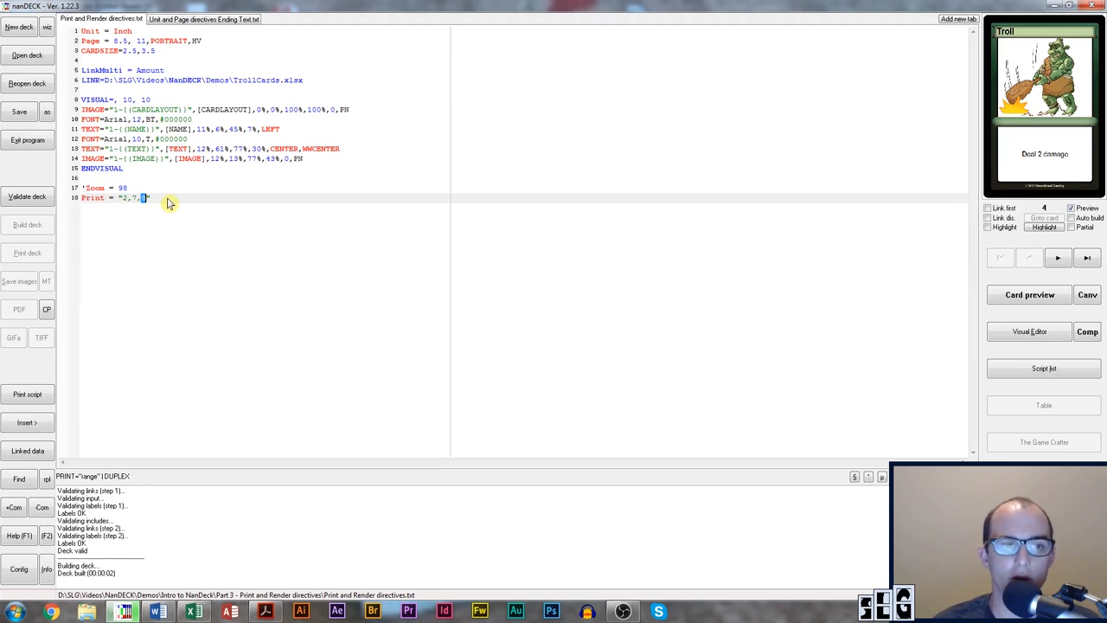
{"action": "mouse_move", "coordinate": [125, 197]}
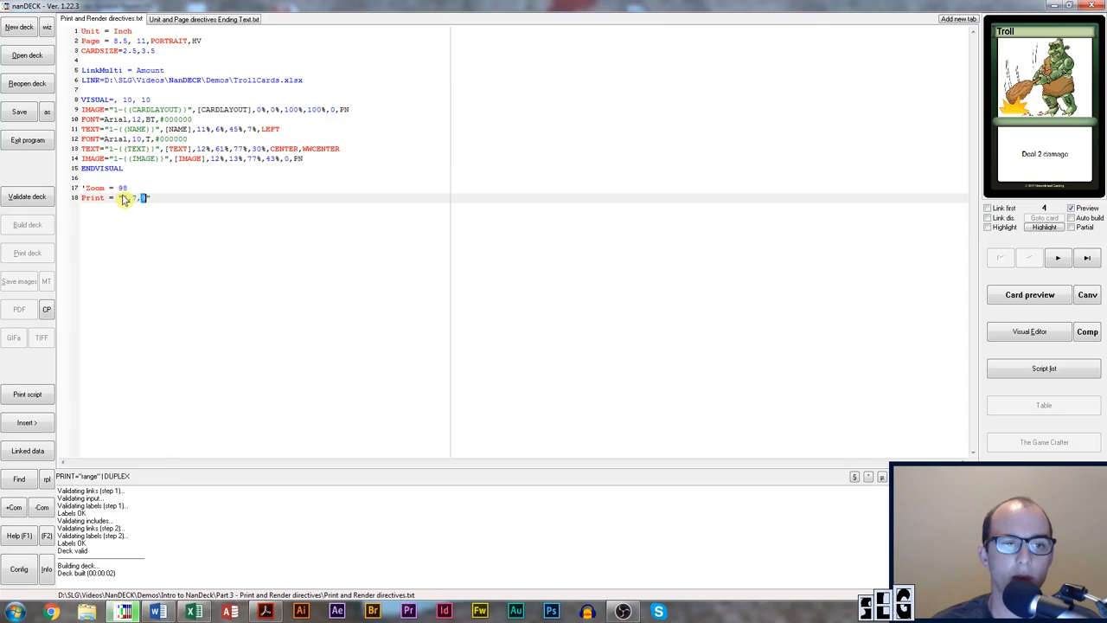
{"action": "type", "text": "2,7,9"}
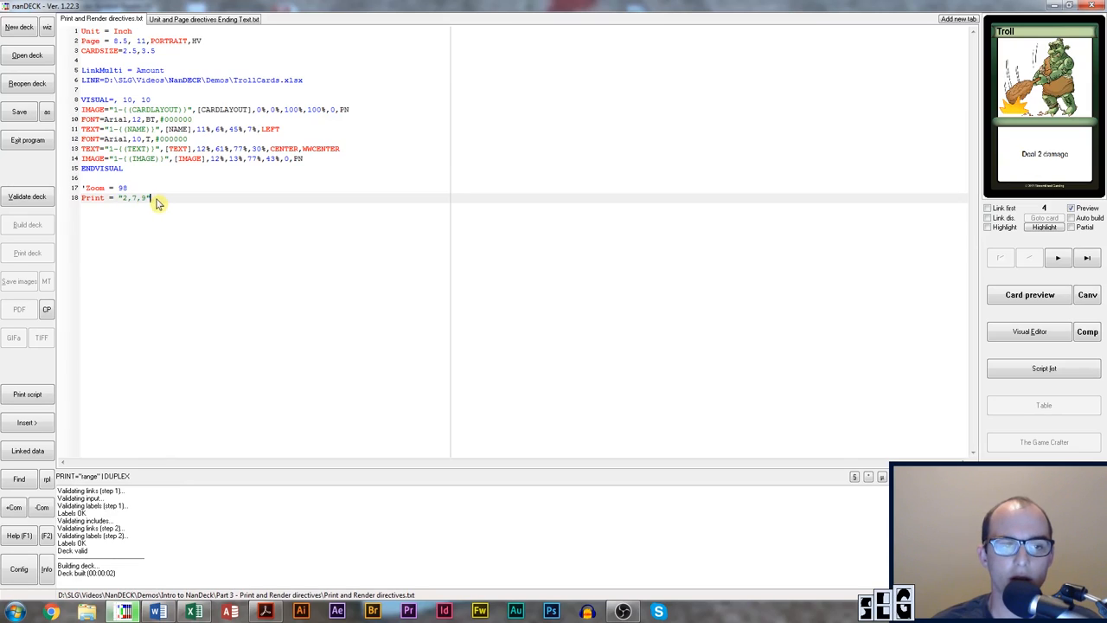
{"action": "mouse_move", "coordinate": [55, 199]}
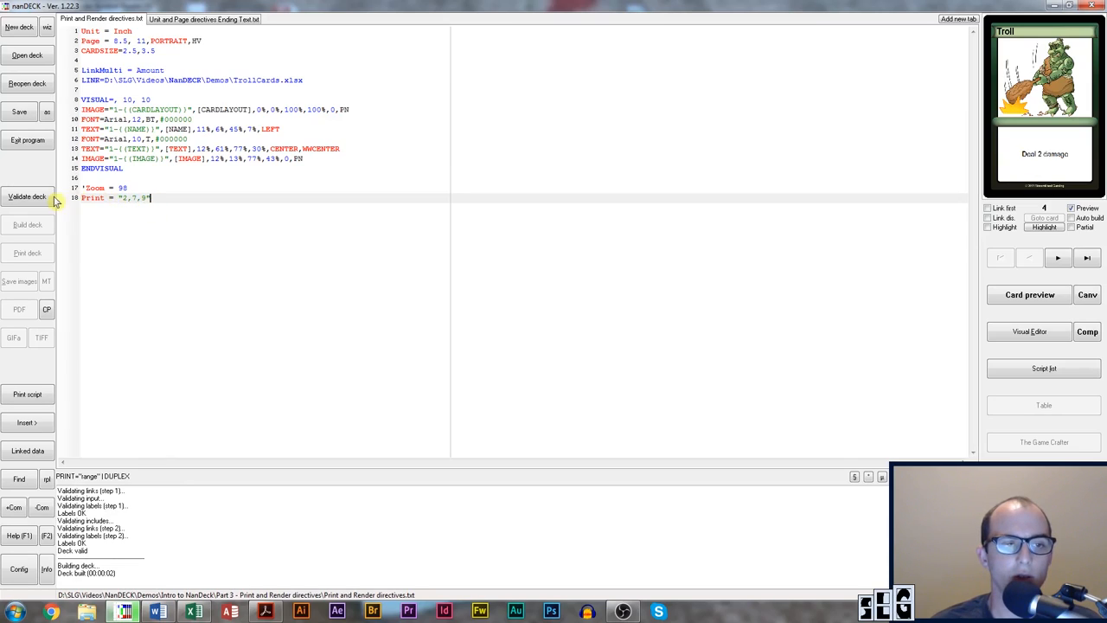
- Validate the script and preview the printout of Troll, Magician and Ranger cards
{"action": "left_click", "coordinate": [28, 197]}
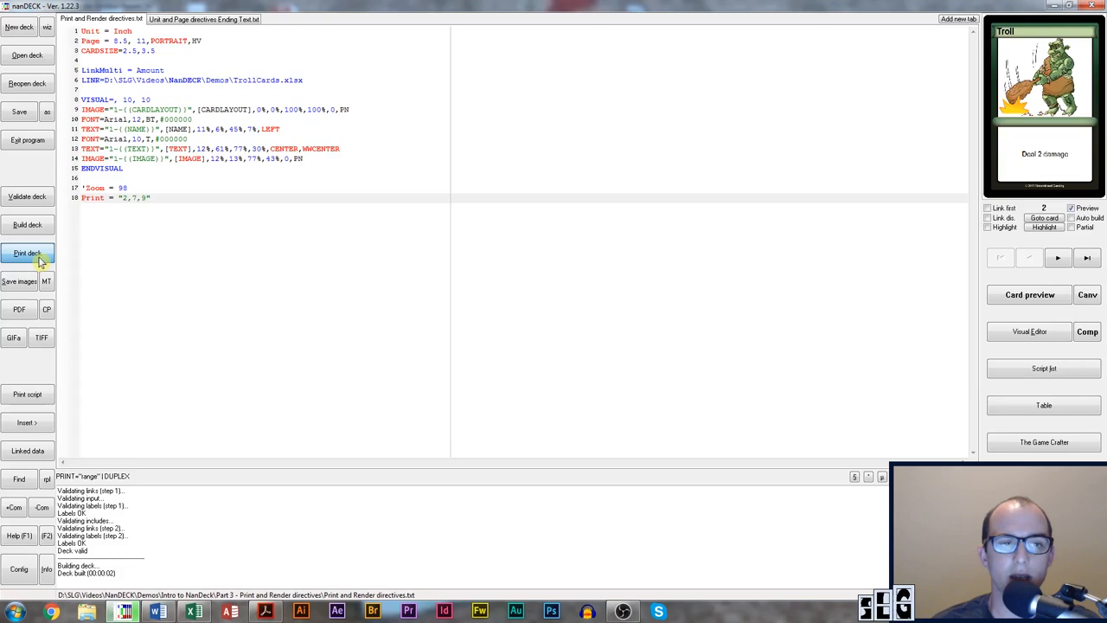
{"action": "left_click", "coordinate": [27, 253]}
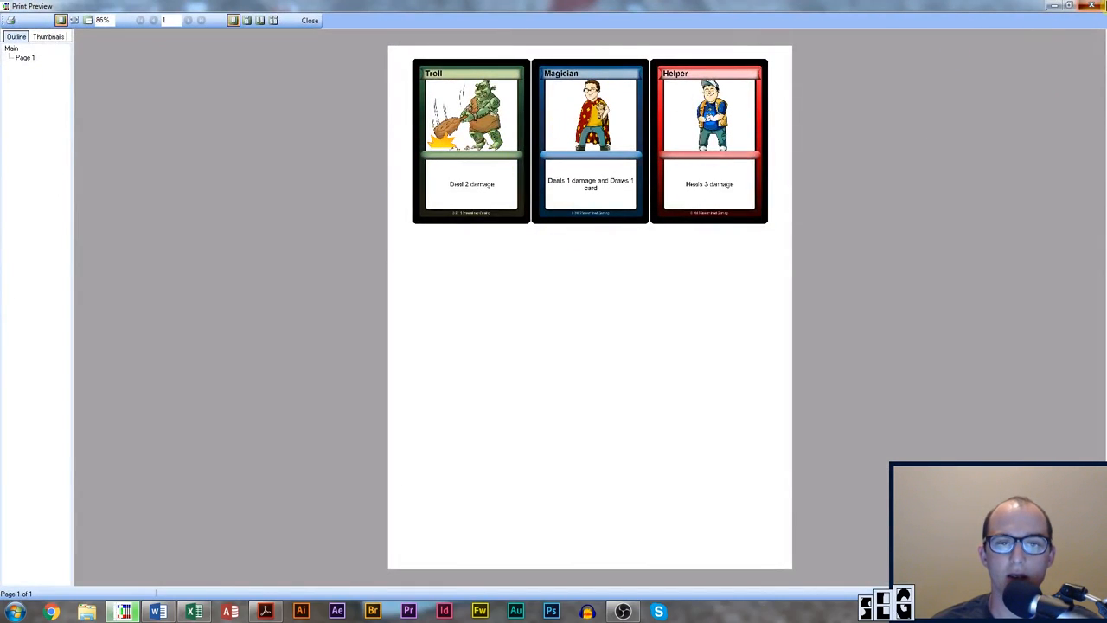
{"action": "left_click", "coordinate": [308, 20]}
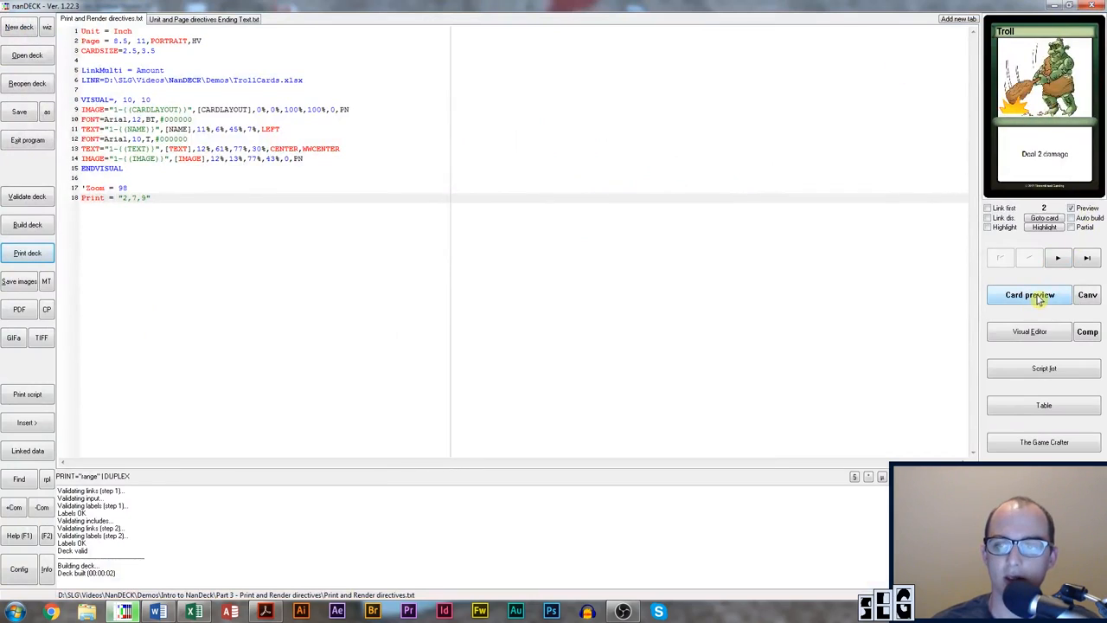
- View the enlarged preview of card 9, Helper, and close it again
{"action": "left_click", "coordinate": [1028, 294]}
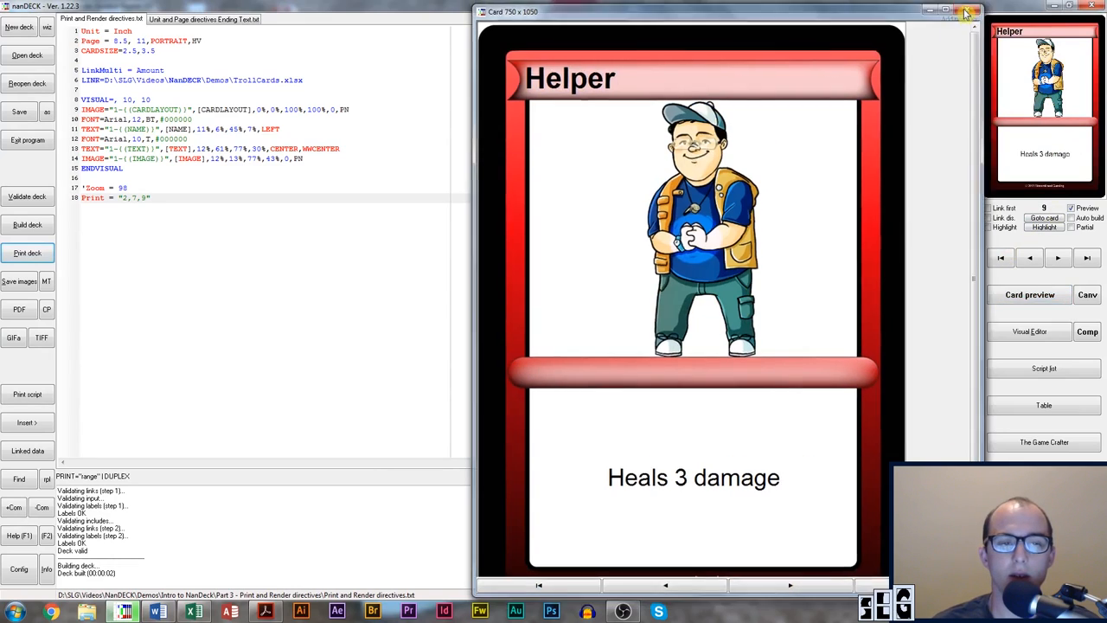
{"action": "left_click", "coordinate": [968, 11]}
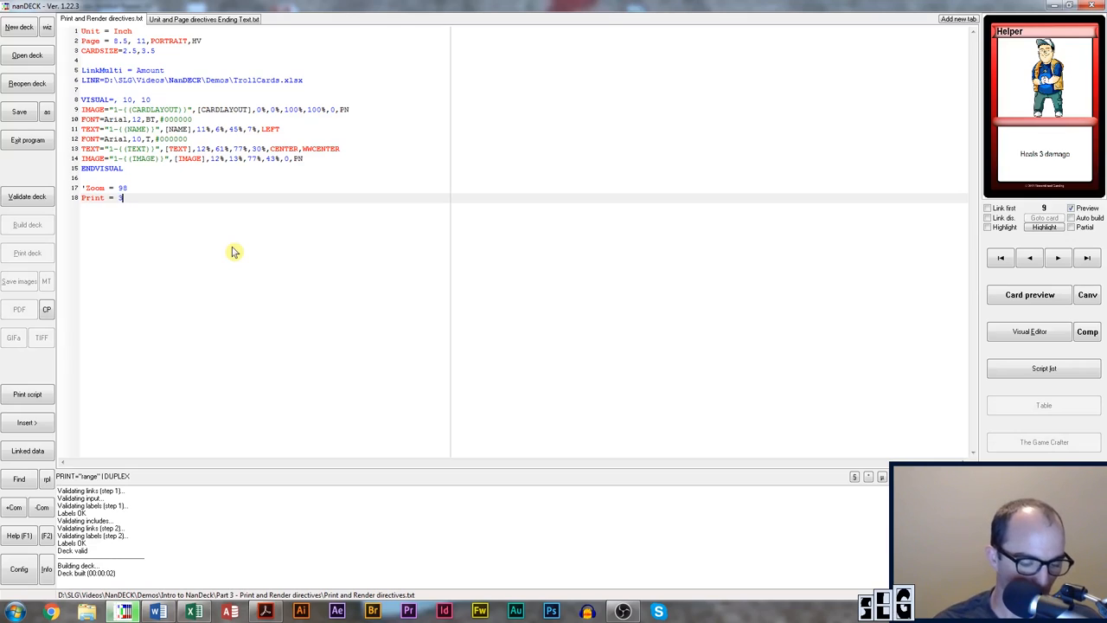
- Set the print range to 3#2, rebuild, and preview the page with two Troll cards
{"action": "type", "text": "#2"}
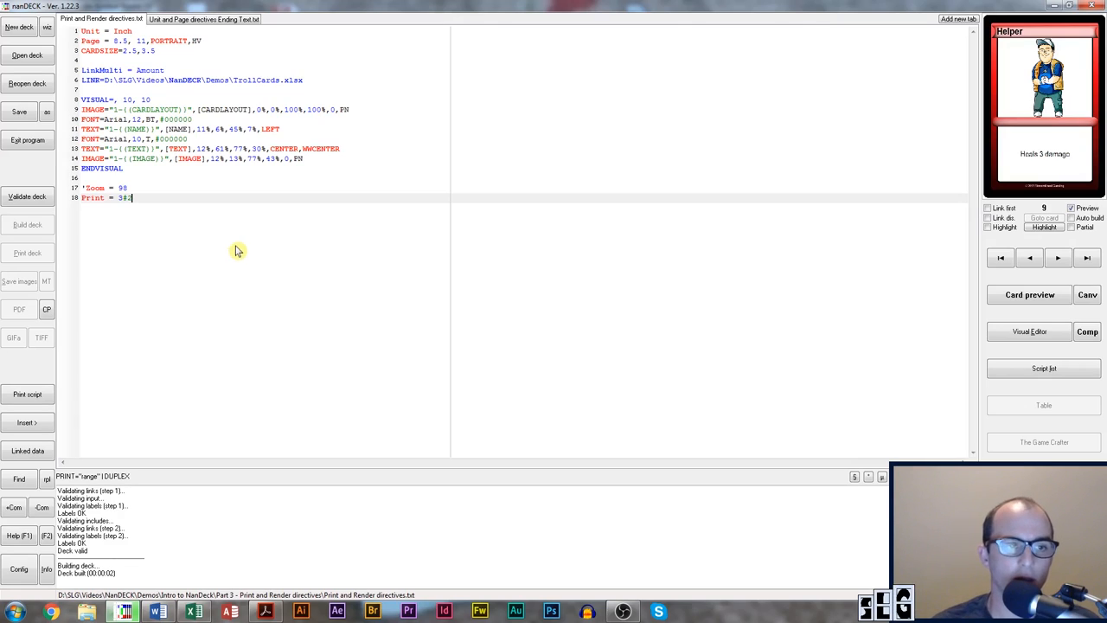
{"action": "left_click", "coordinate": [28, 225]}
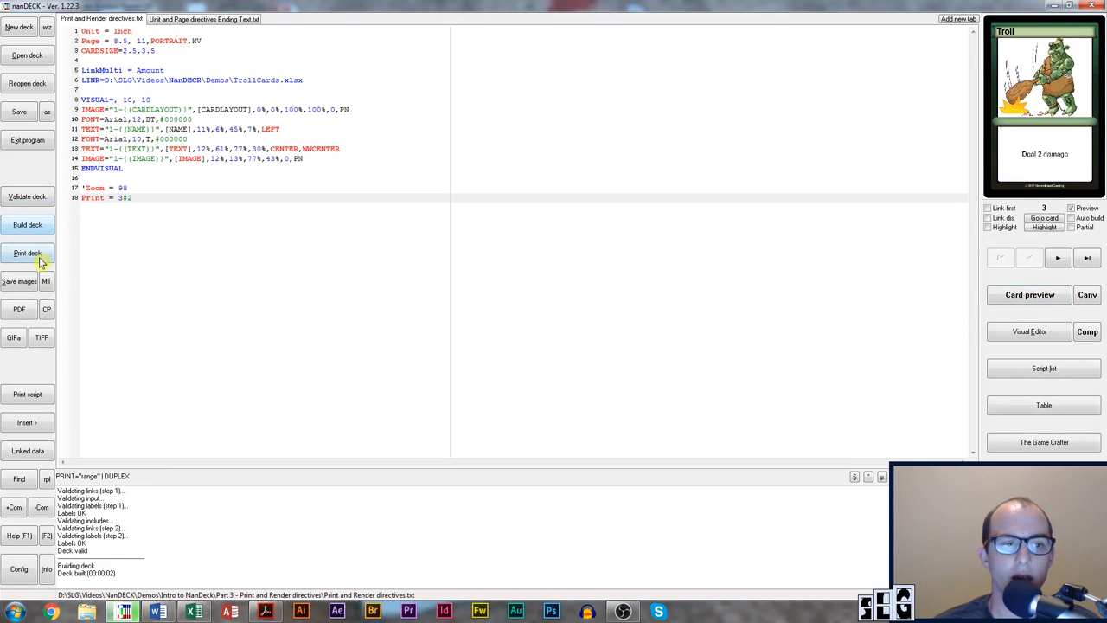
{"action": "left_click", "coordinate": [28, 252]}
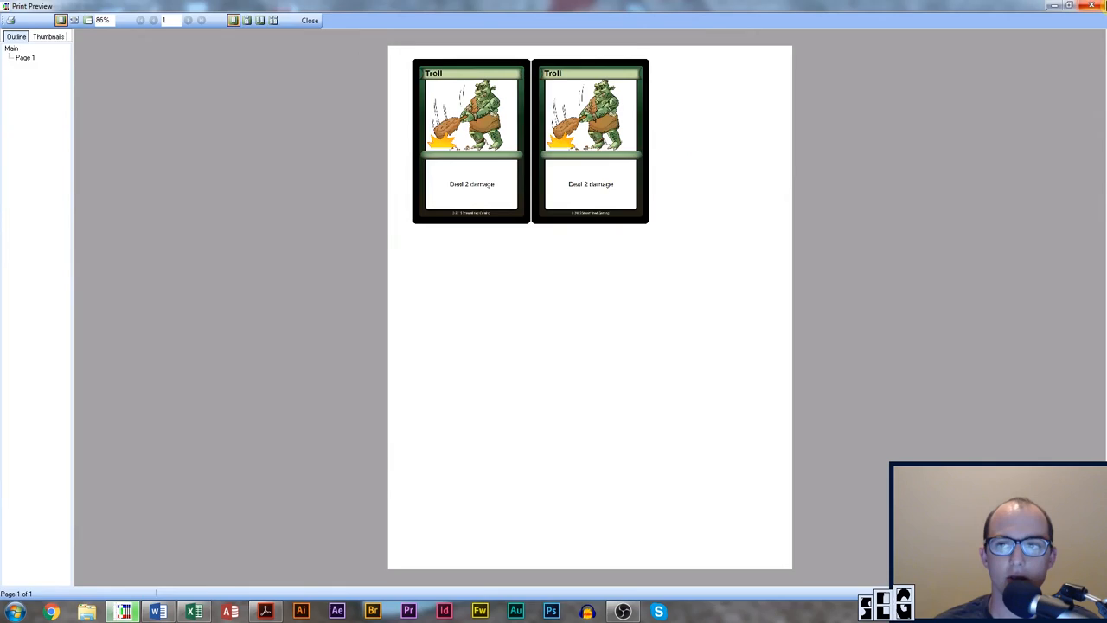
{"action": "left_click", "coordinate": [308, 21]}
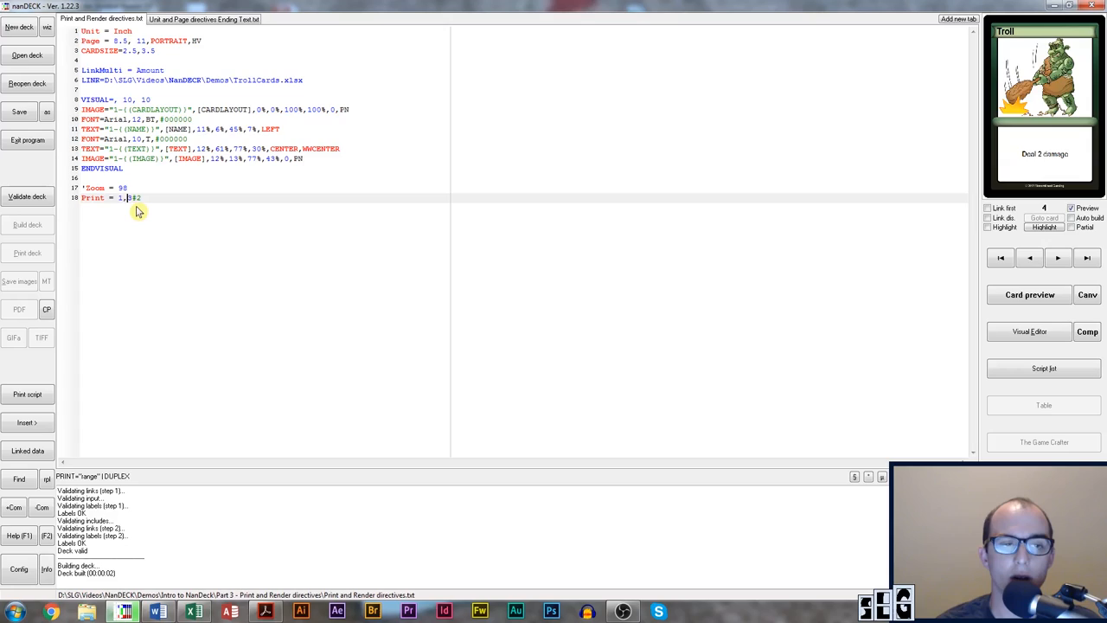
{"action": "mouse_move", "coordinate": [149, 206]}
{"action": "type", "text": ","}
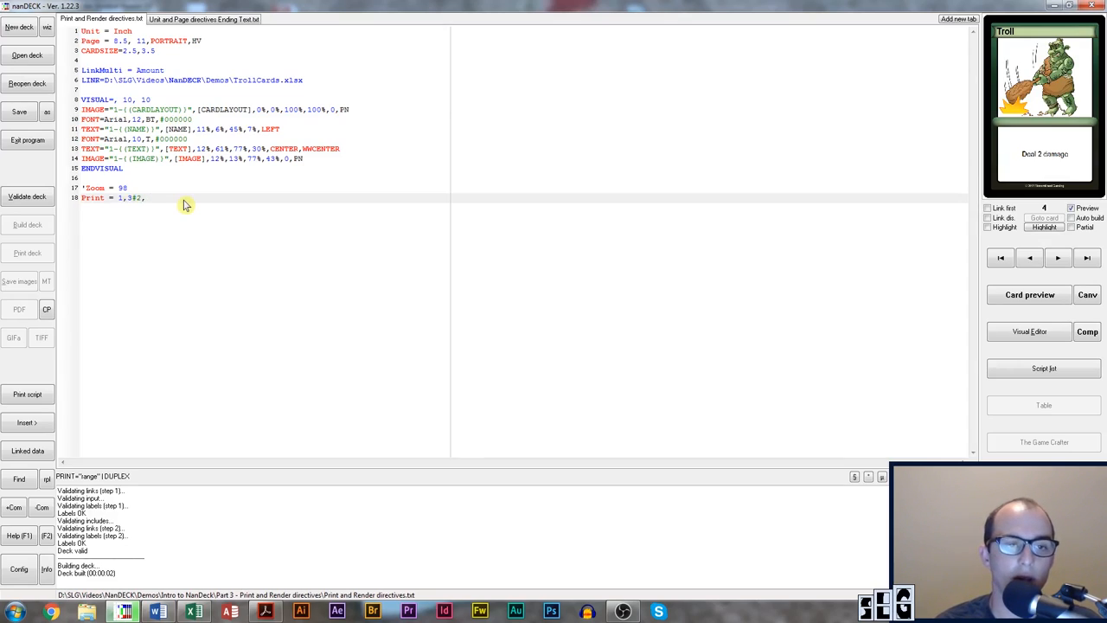
- Edit the Print line's quoted range to "1,3#2, 6-8,9"
{"action": "type", "text": "6"}
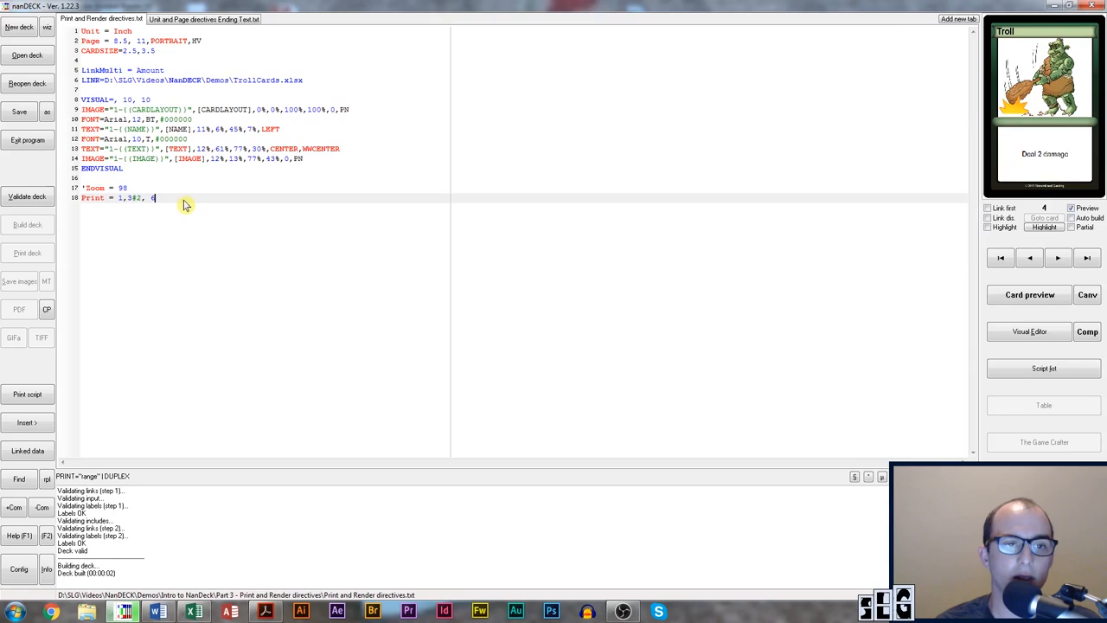
{"action": "type", "text": "-8"}
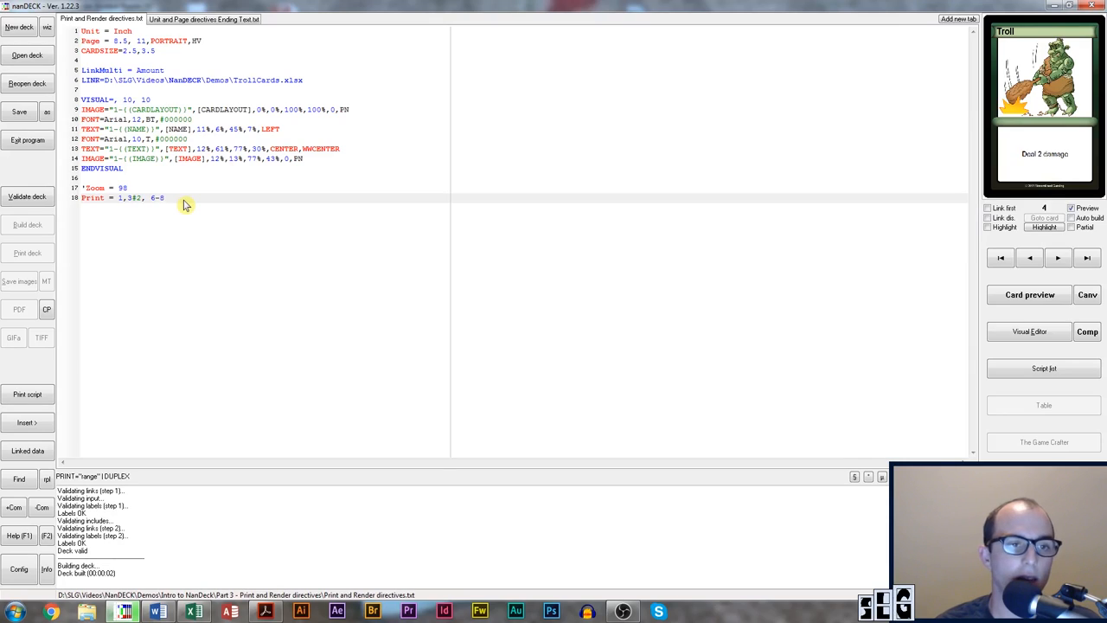
{"action": "type", "text": ","}
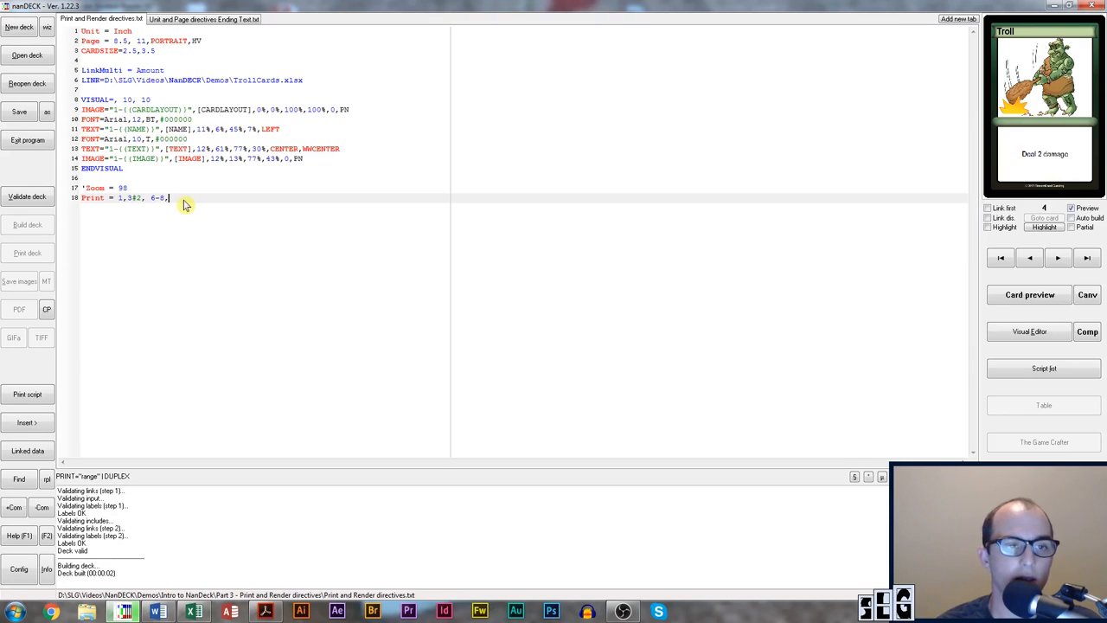
{"action": "type", "text": "9\""}
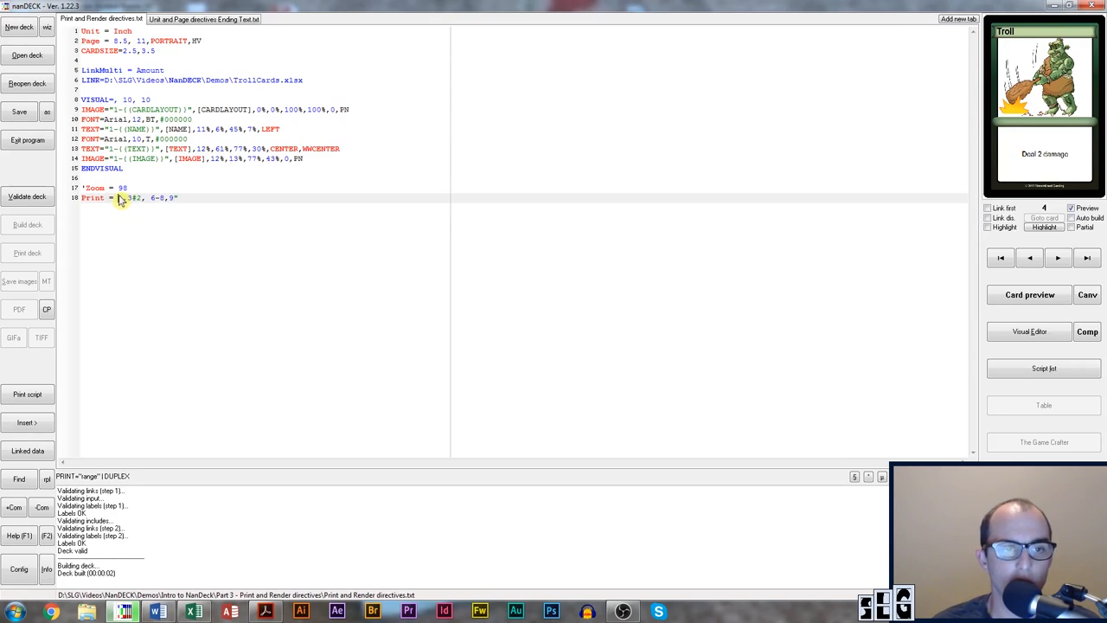
{"action": "type", "text": "1"}
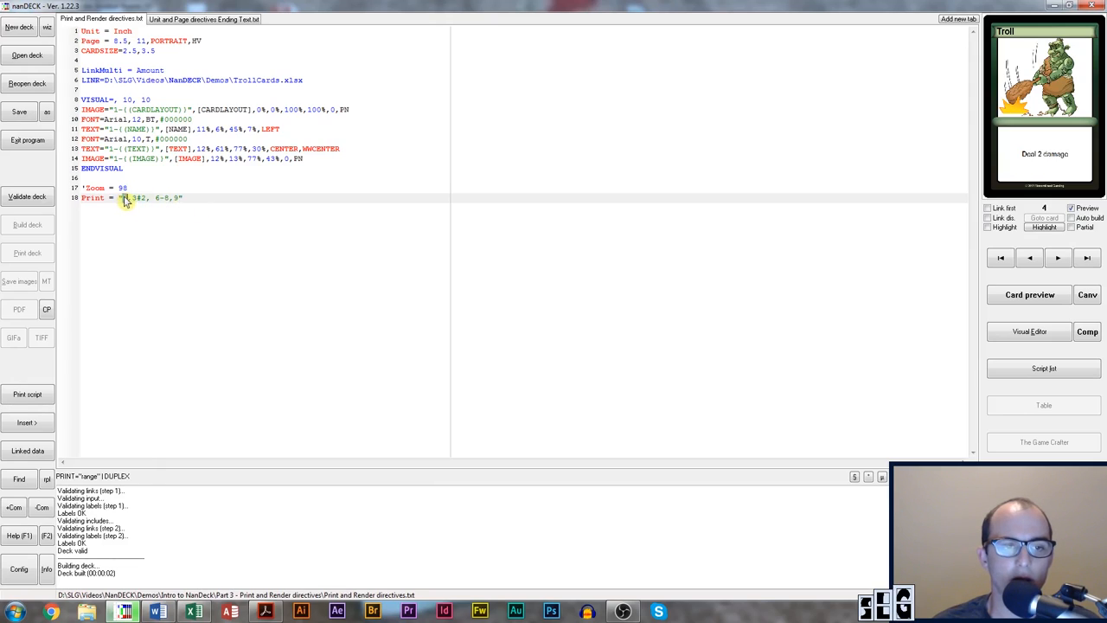
{"action": "mouse_move", "coordinate": [173, 204]}
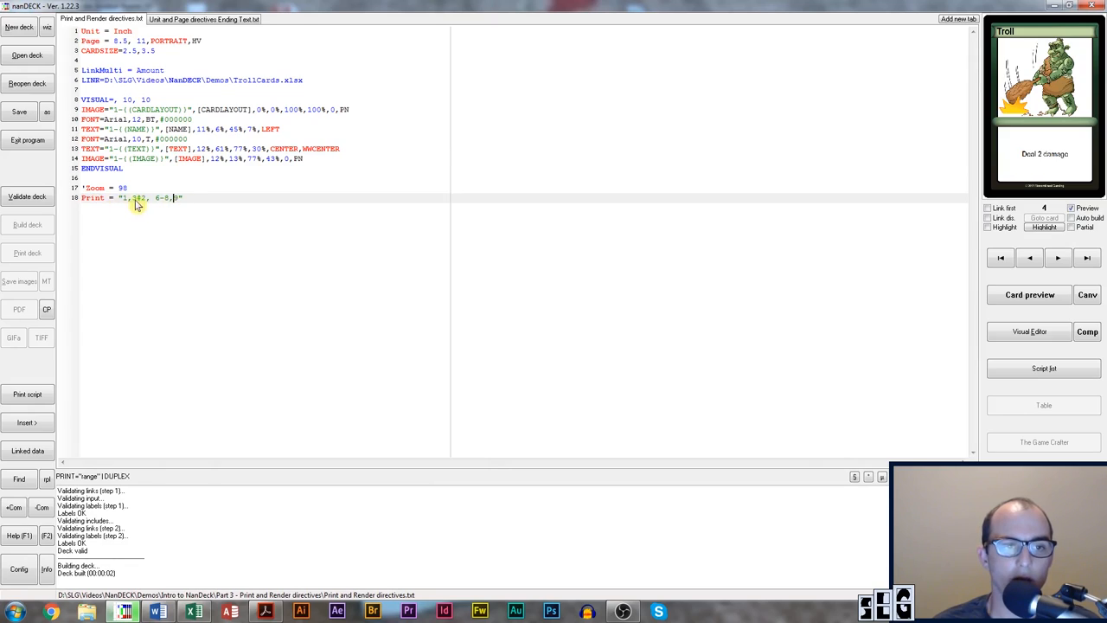
- Validate and rebuild the deck, then step through the large card preview including the Troll
{"action": "left_click", "coordinate": [28, 198]}
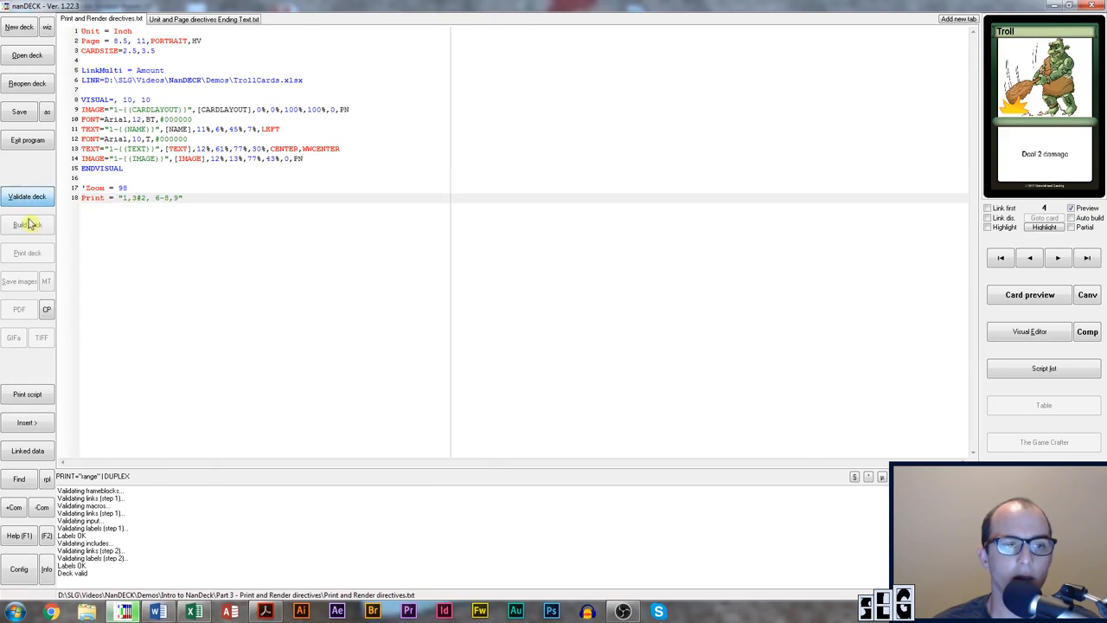
{"action": "left_click", "coordinate": [28, 225]}
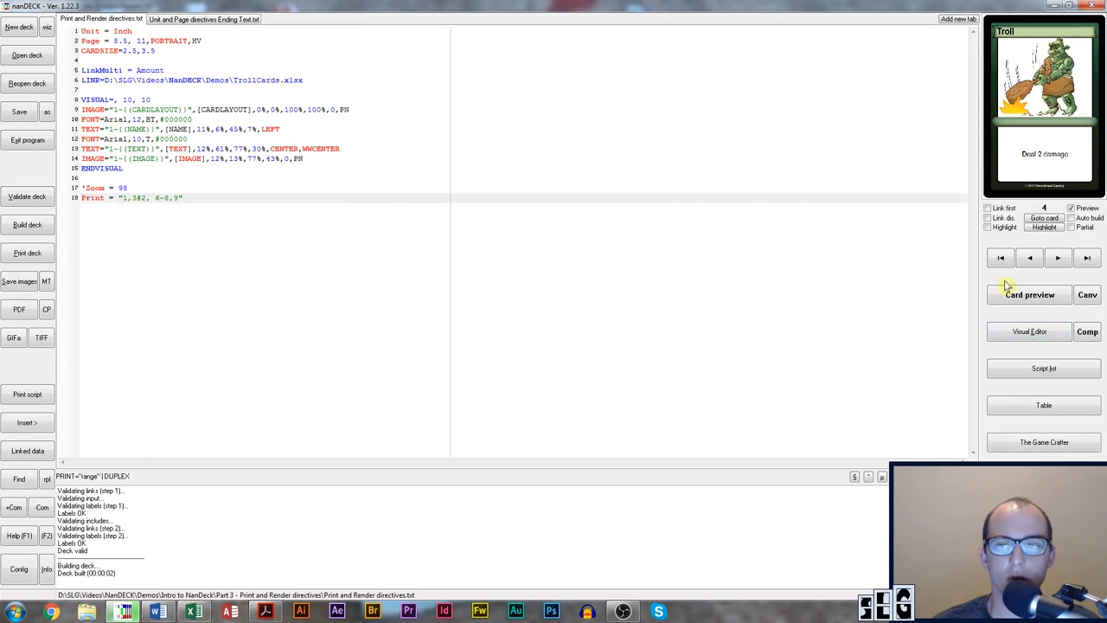
{"action": "left_click", "coordinate": [1029, 294]}
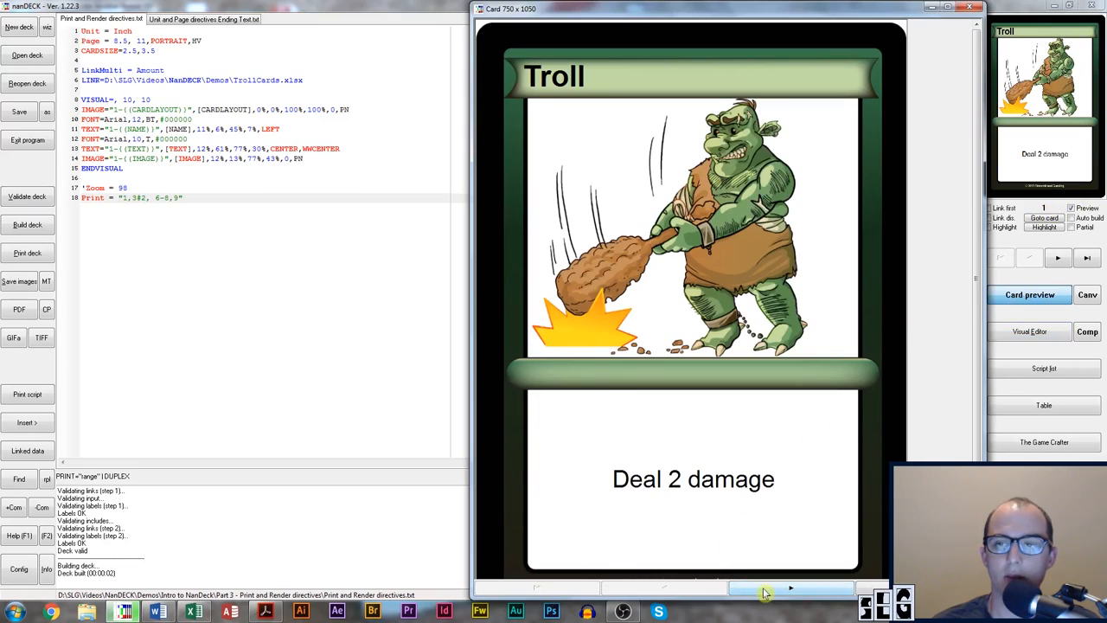
{"action": "left_click", "coordinate": [788, 588]}
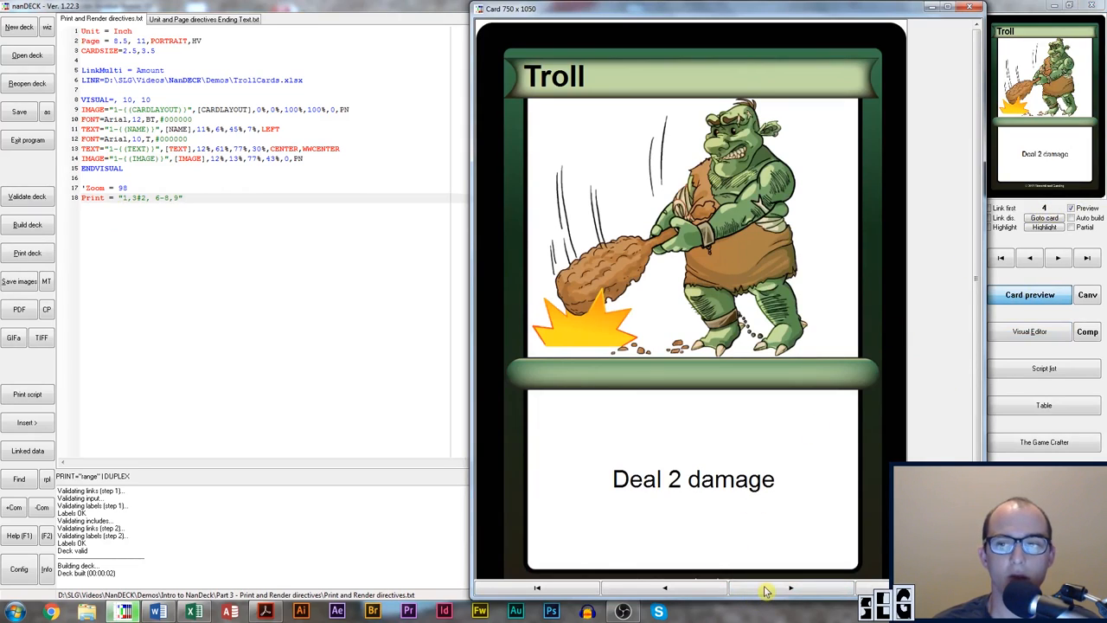
{"action": "left_click", "coordinate": [788, 588]}
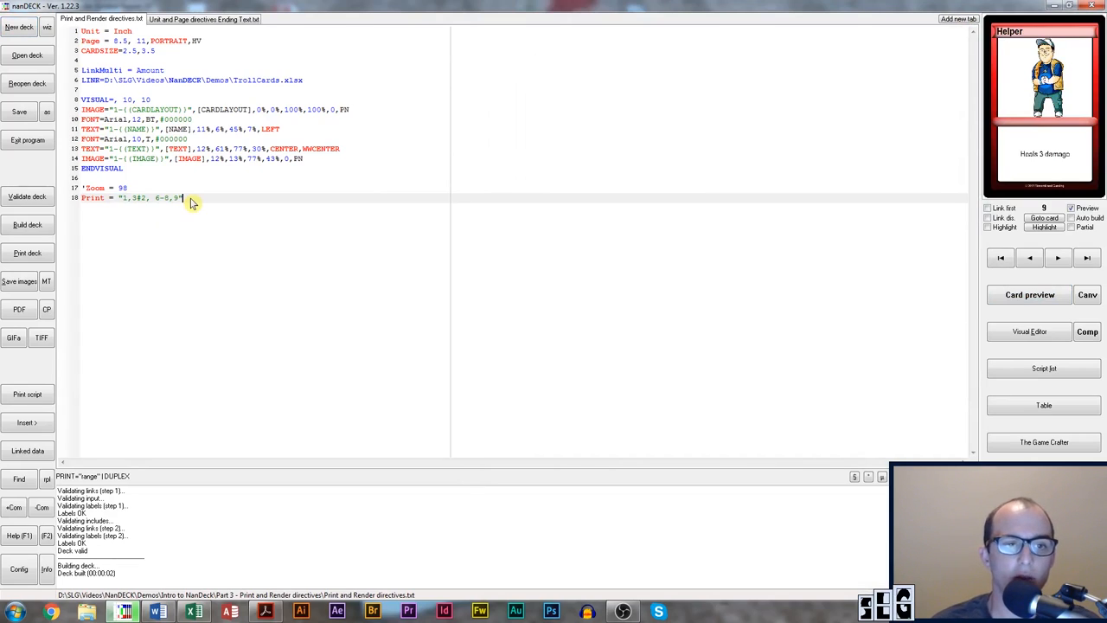
{"action": "mouse_move", "coordinate": [135, 204]}
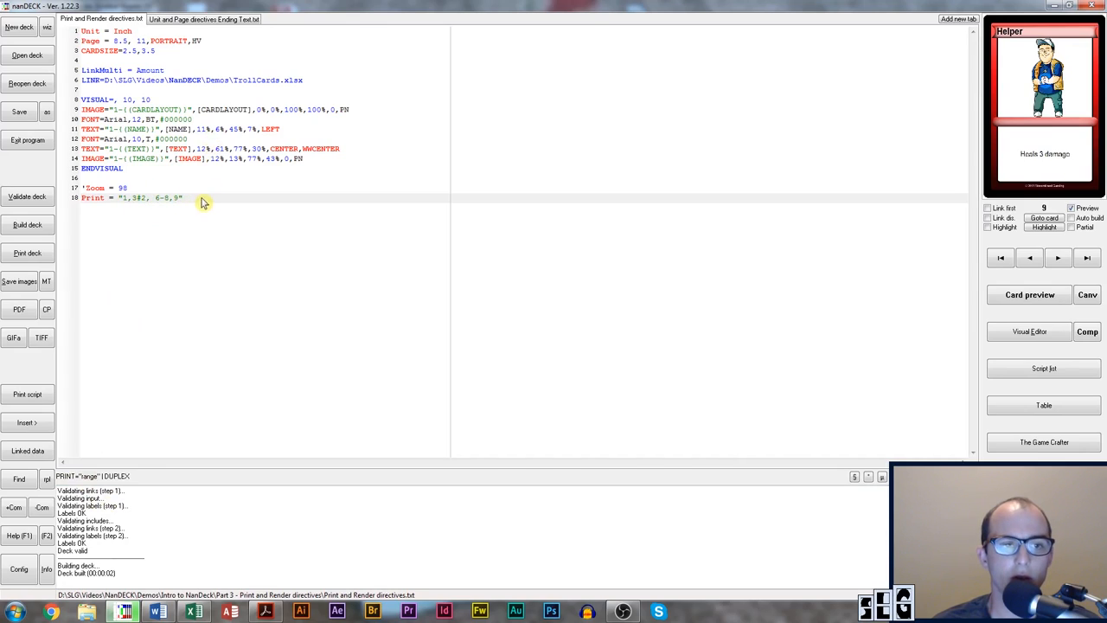
{"action": "mouse_move", "coordinate": [97, 477]}
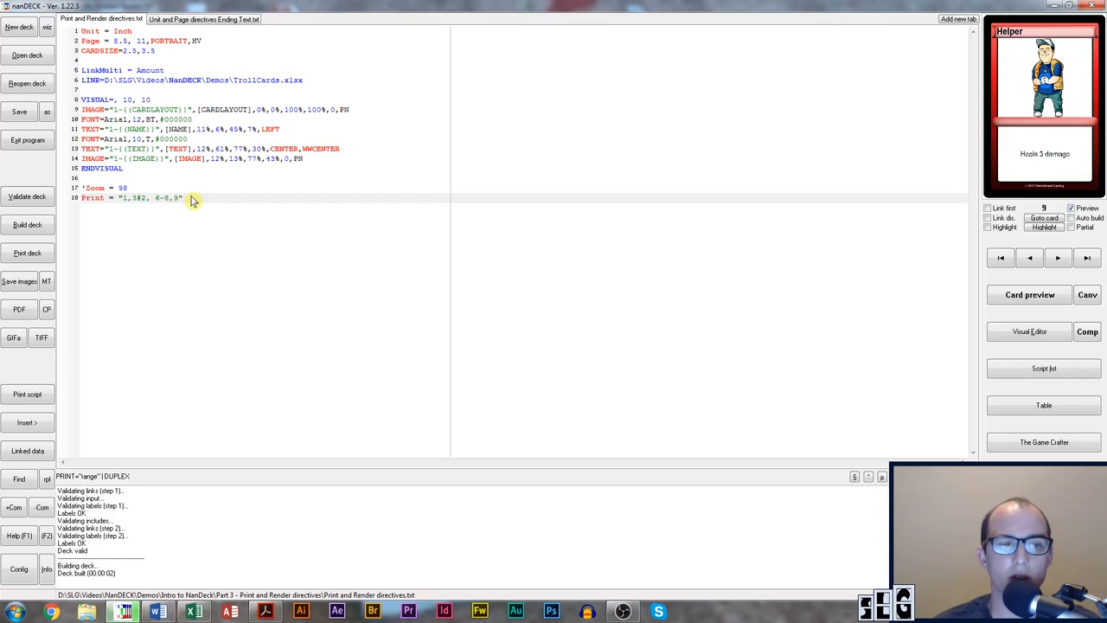
- Add a Duplex = 1-8, 9 line above the Print line, pairing fronts 1-8 with back card 9
{"action": "key", "text": "Return"}
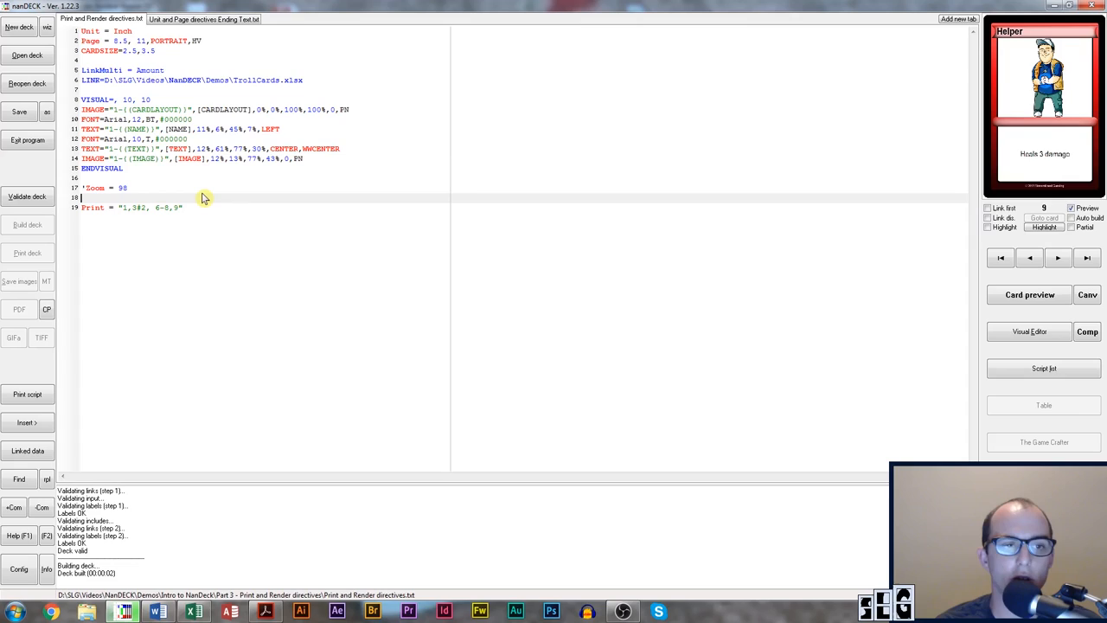
{"action": "type", "text": "Duplex ="}
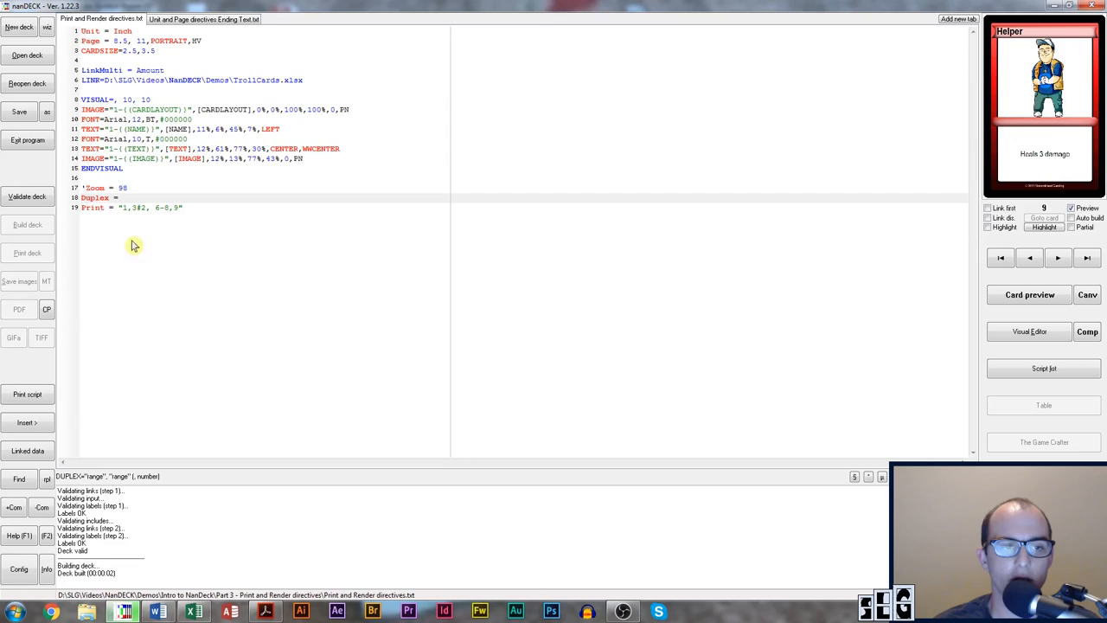
{"action": "left_click", "coordinate": [125, 197]}
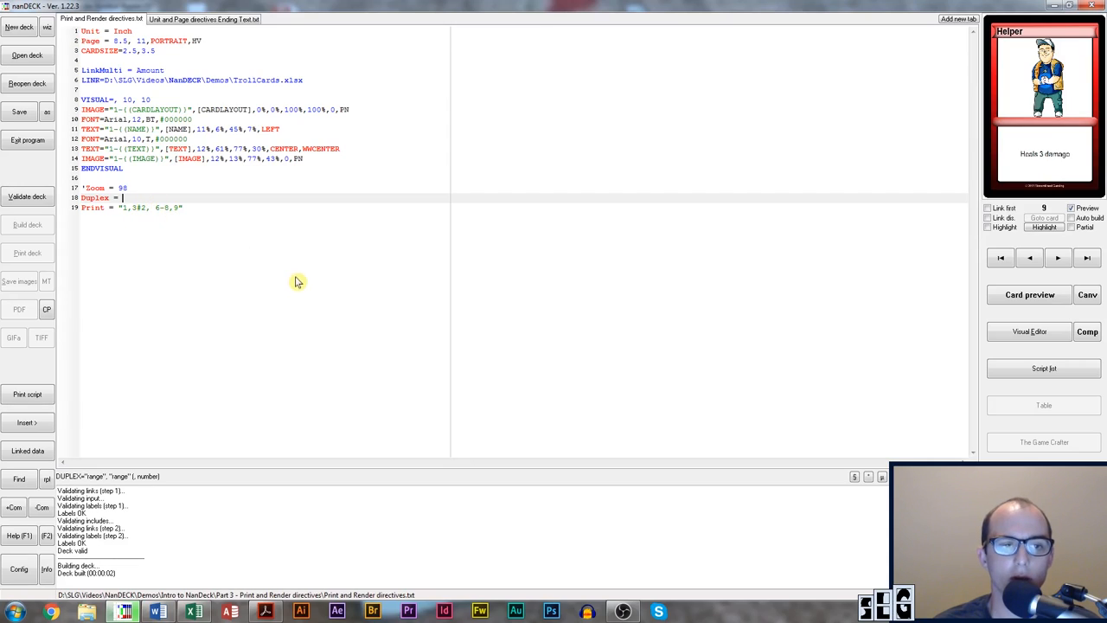
{"action": "mouse_move", "coordinate": [328, 303]}
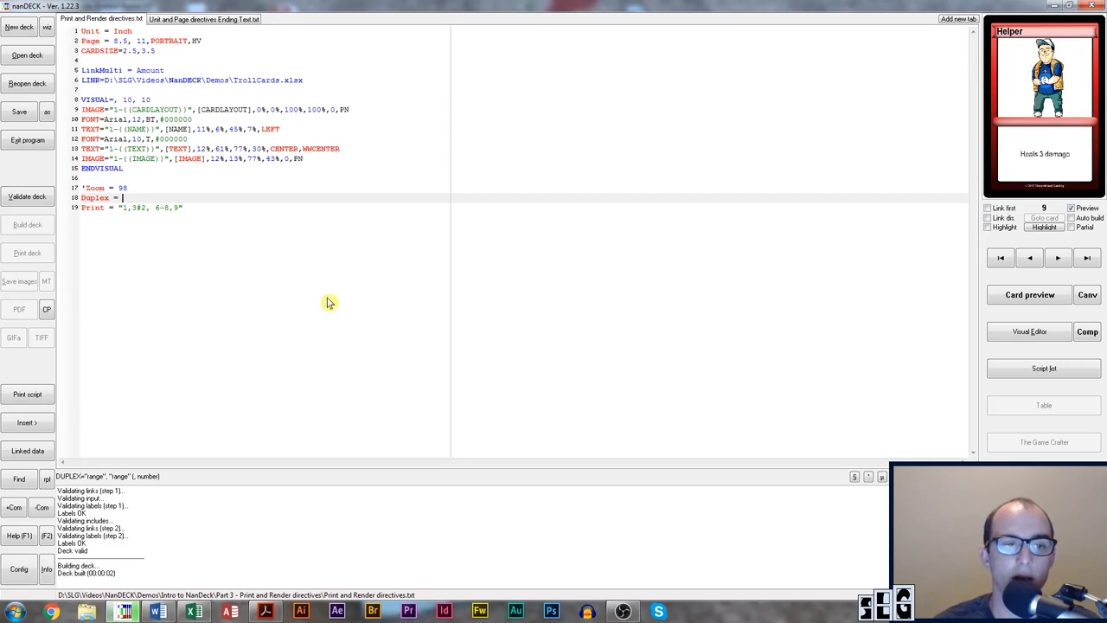
{"action": "type", "text": "1-8"}
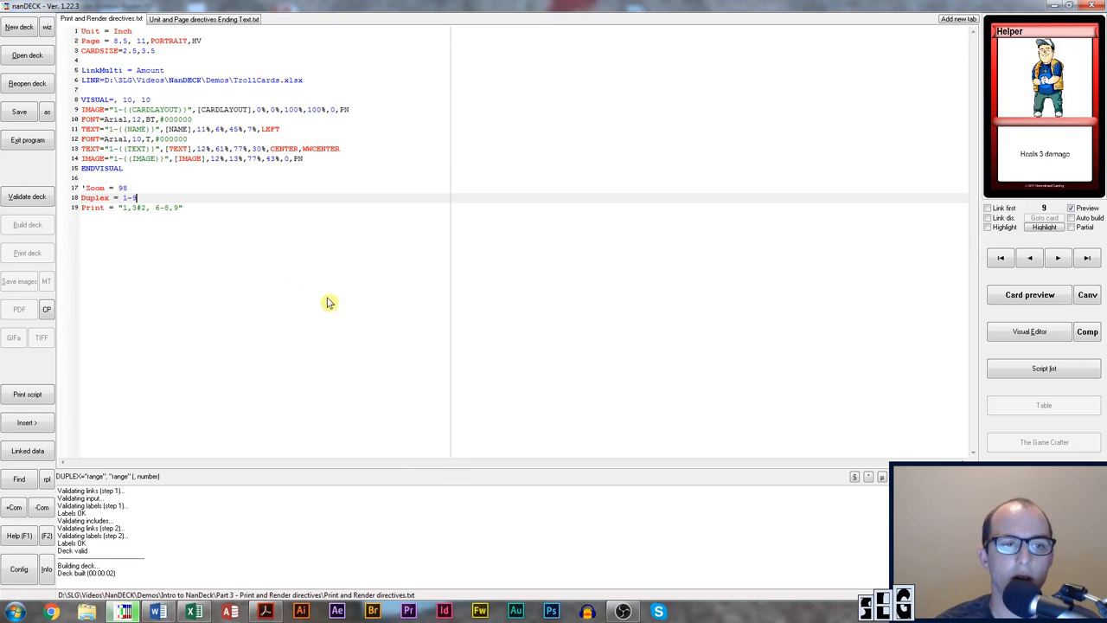
{"action": "type", "text": "9,"}
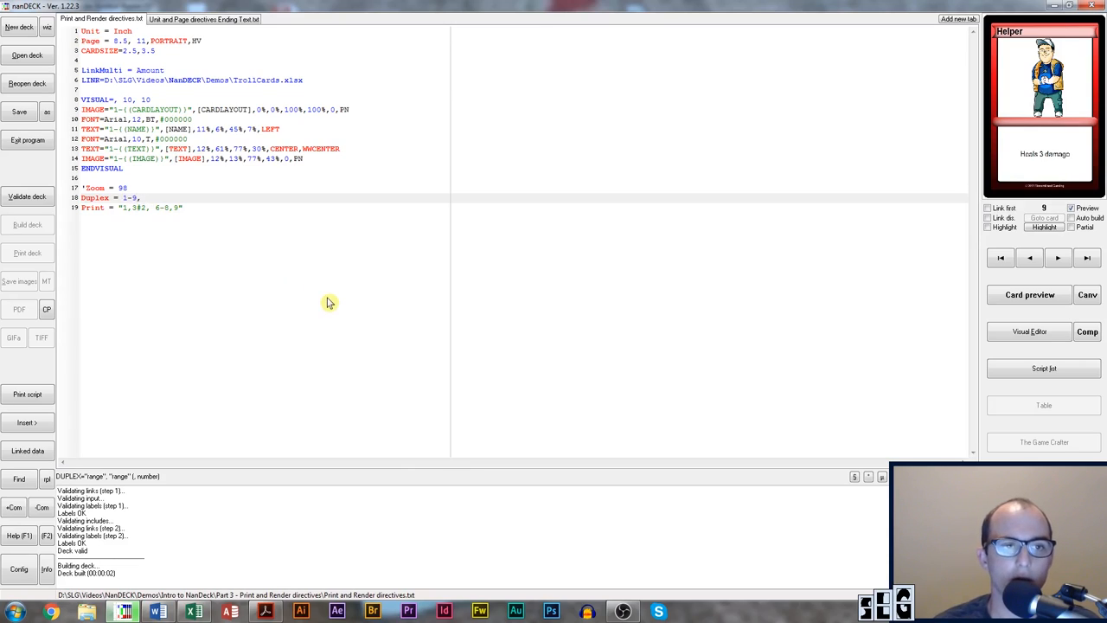
{"action": "mouse_move", "coordinate": [3, 308]}
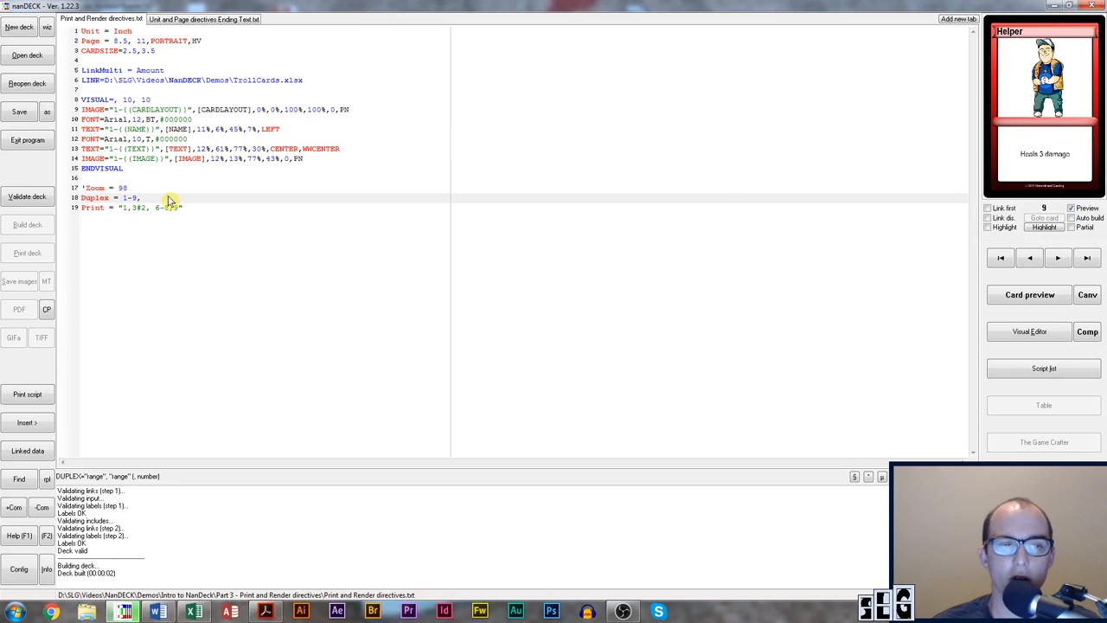
{"action": "left_click", "coordinate": [145, 197]}
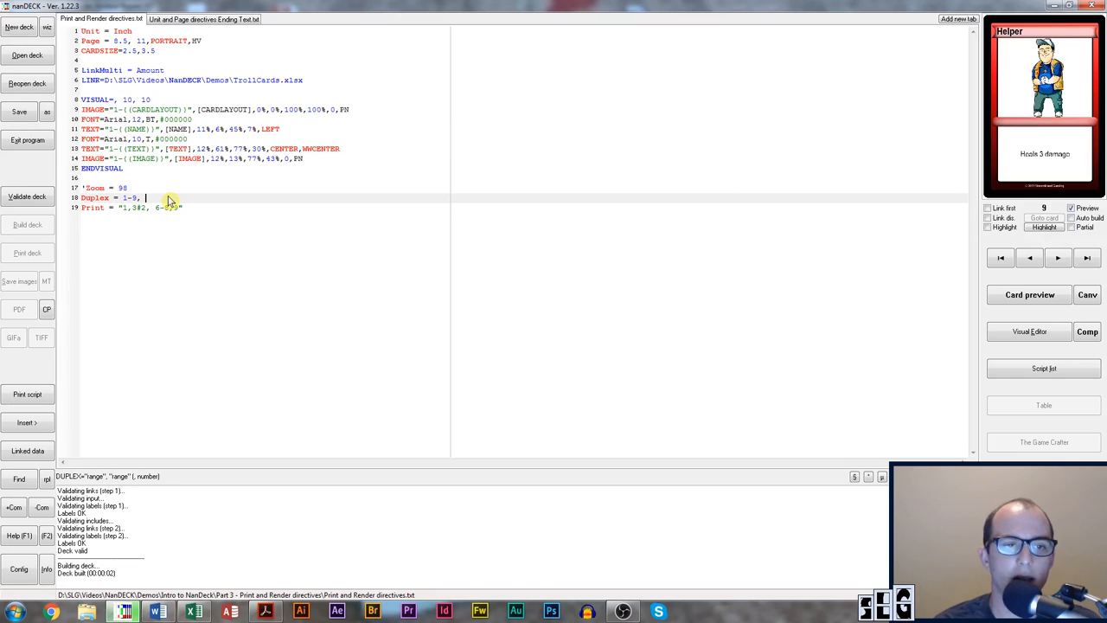
{"action": "mouse_move", "coordinate": [111, 197]}
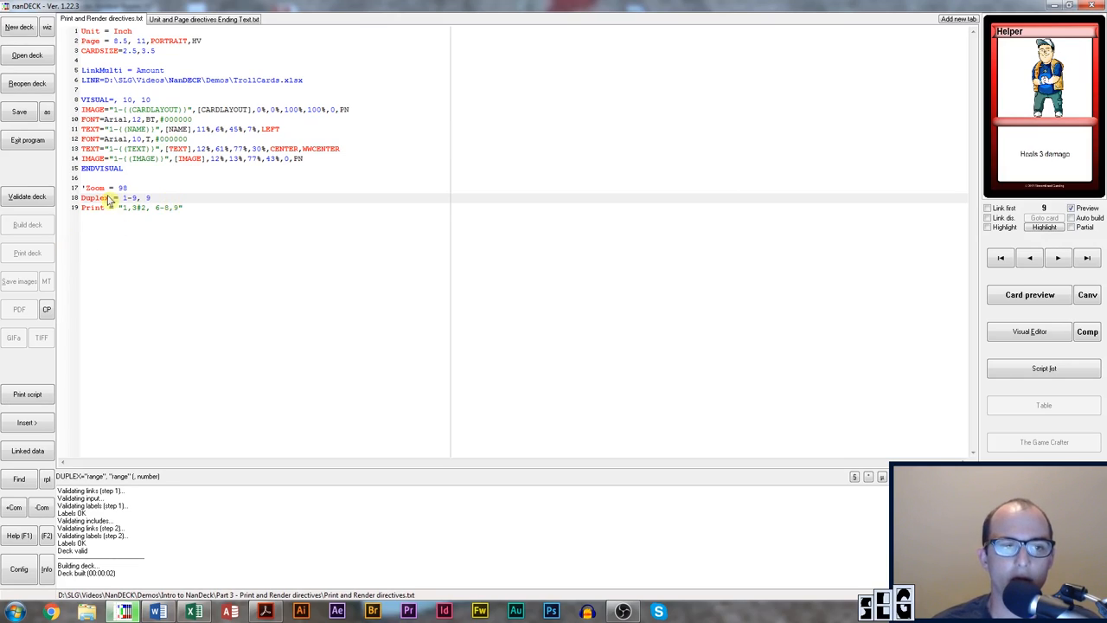
{"action": "mouse_move", "coordinate": [678, 221]}
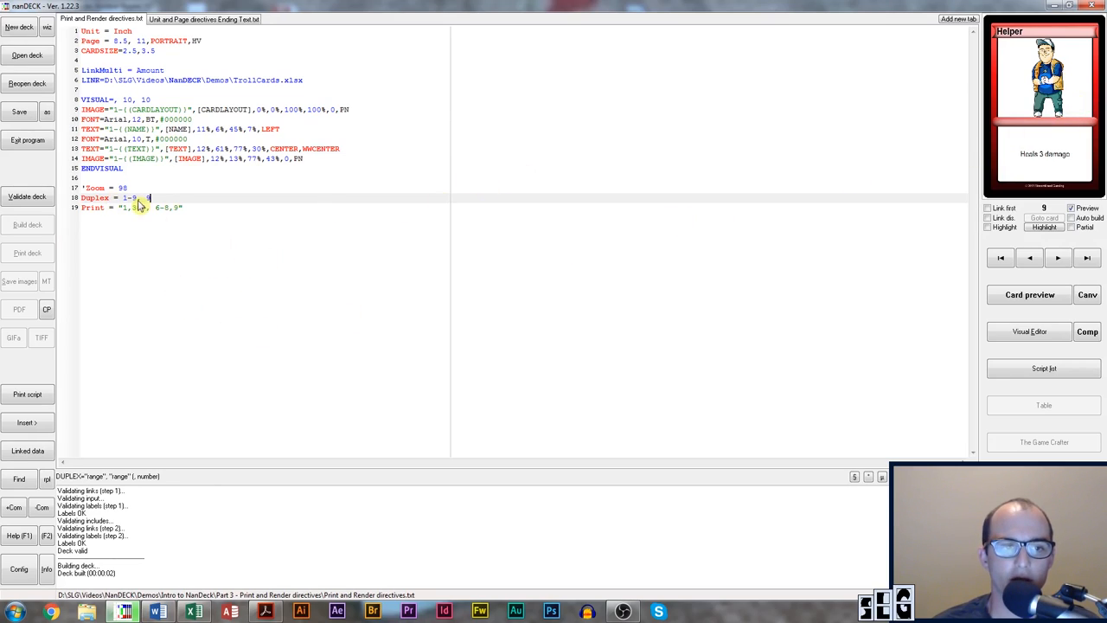
{"action": "left_click", "coordinate": [93, 208]}
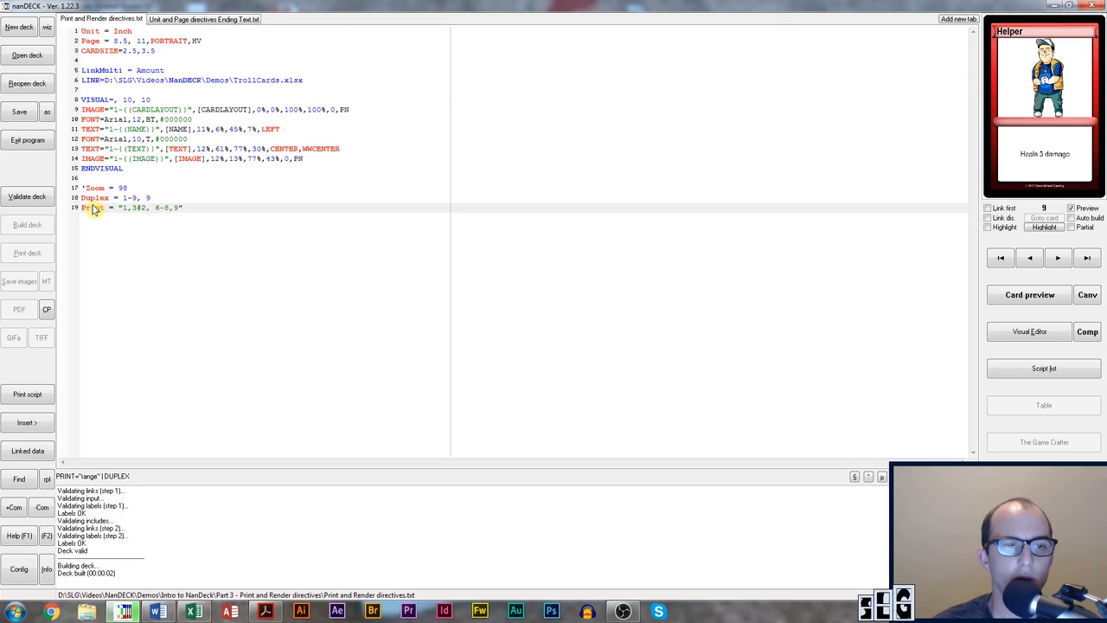
- Replace the Print line's quoted range so it reads Print = Duplex
{"action": "double_click", "coordinate": [152, 207]}
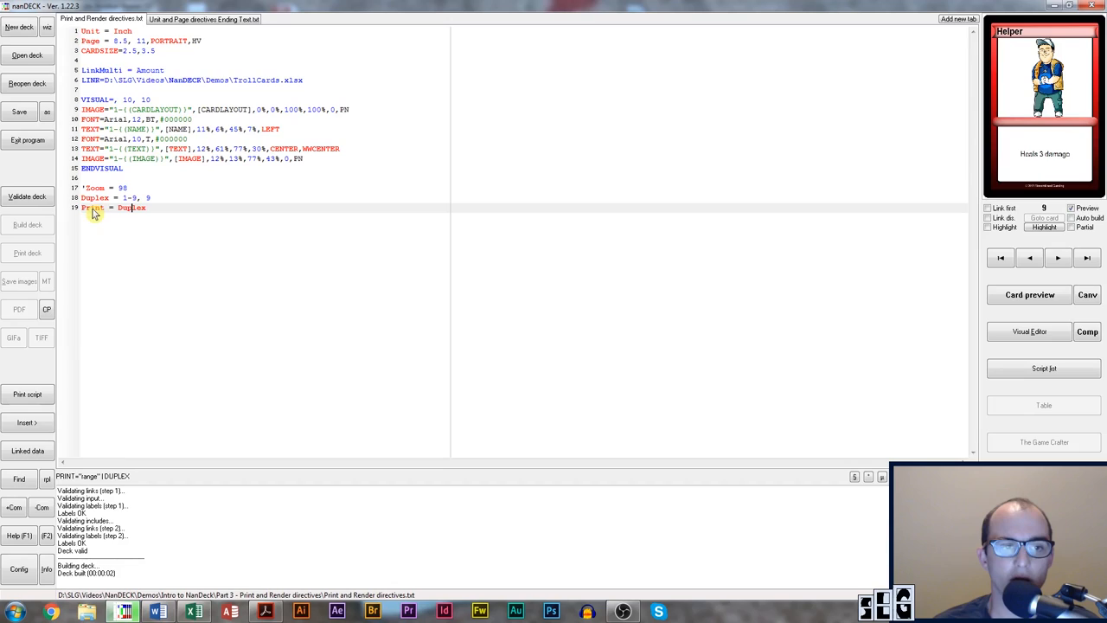
{"action": "mouse_move", "coordinate": [159, 205]}
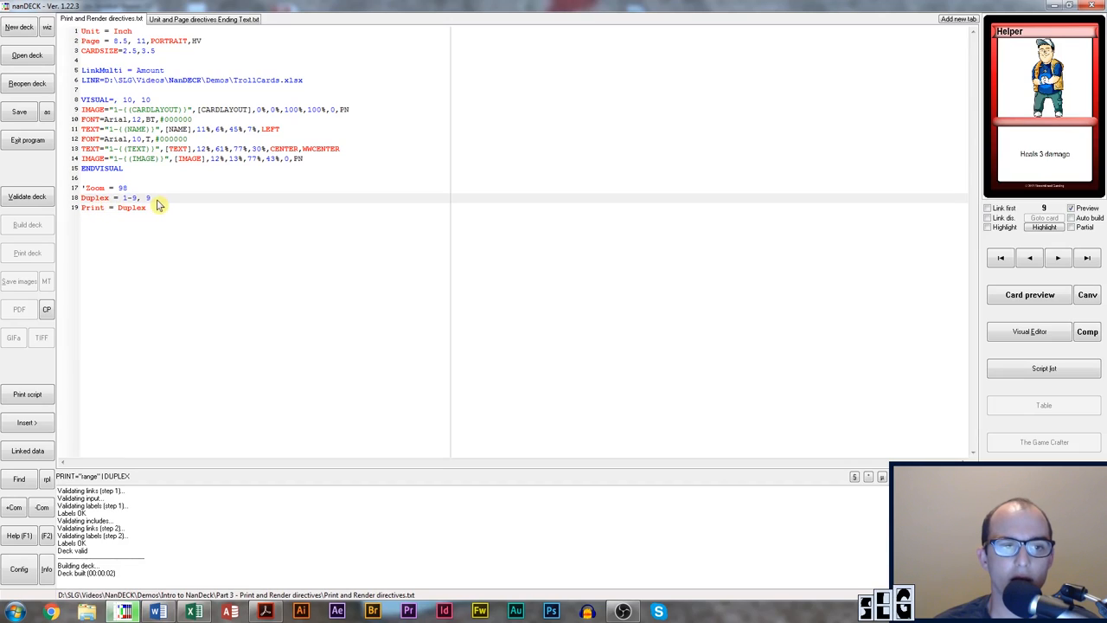
{"action": "triple_click", "coordinate": [112, 197]}
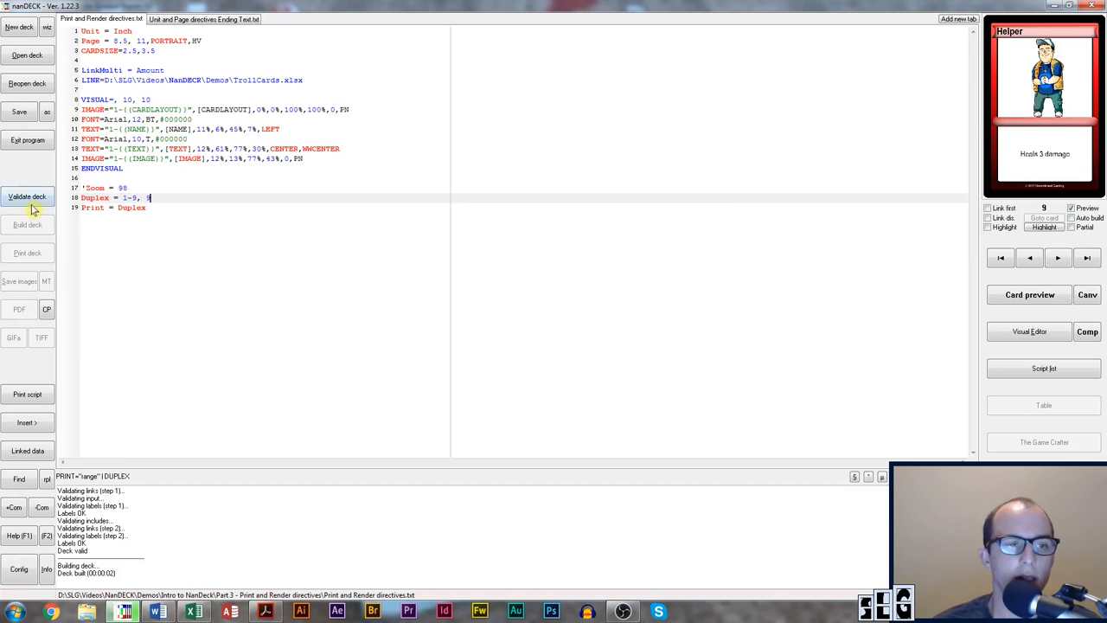
- Validate the script and preview the printout: a page of fronts plus a page of Helper backs
{"action": "left_click", "coordinate": [28, 225]}
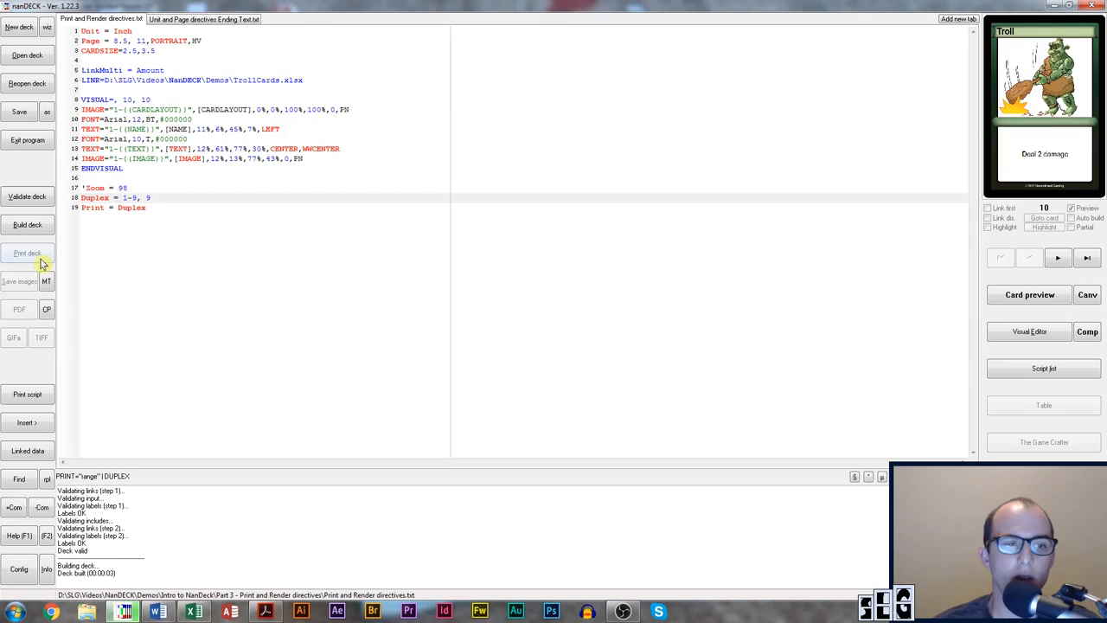
{"action": "left_click", "coordinate": [27, 252]}
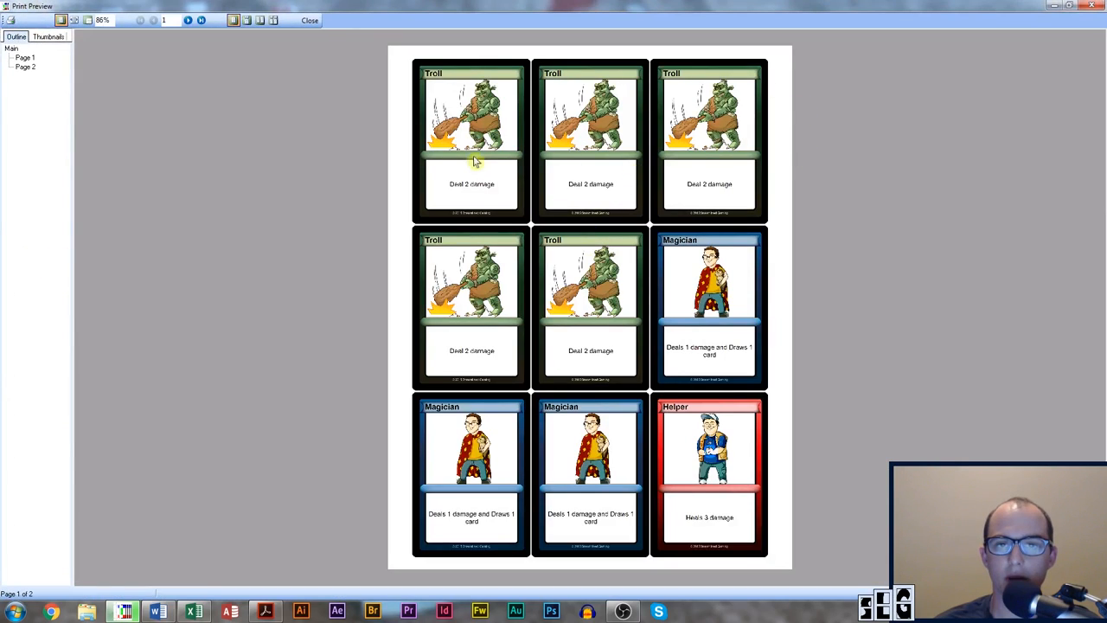
{"action": "mouse_move", "coordinate": [740, 498]}
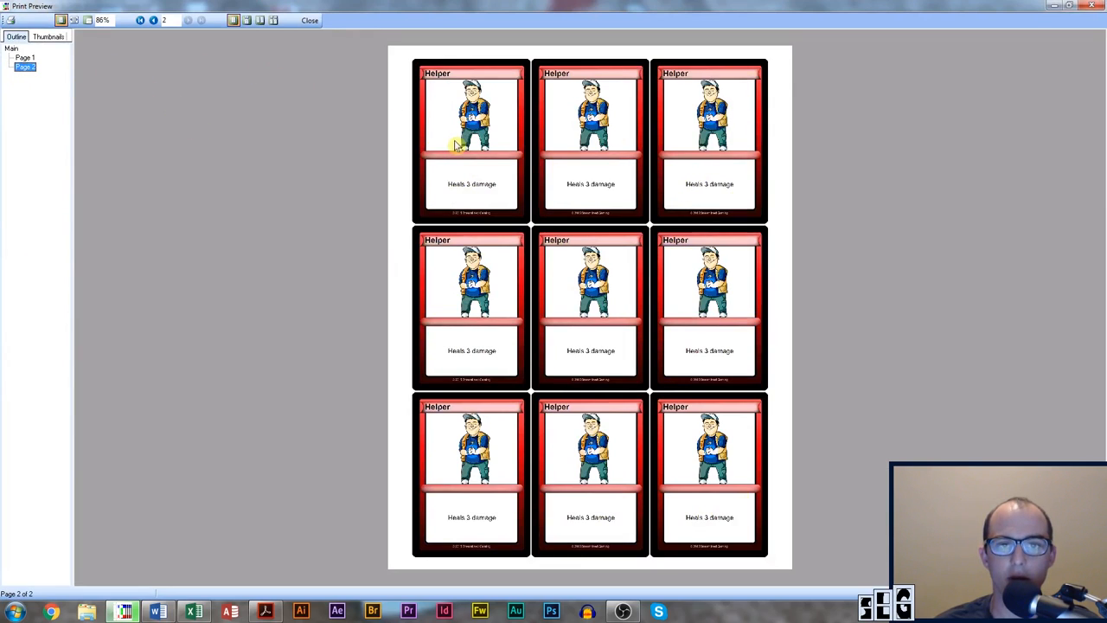
{"action": "mouse_move", "coordinate": [501, 505]}
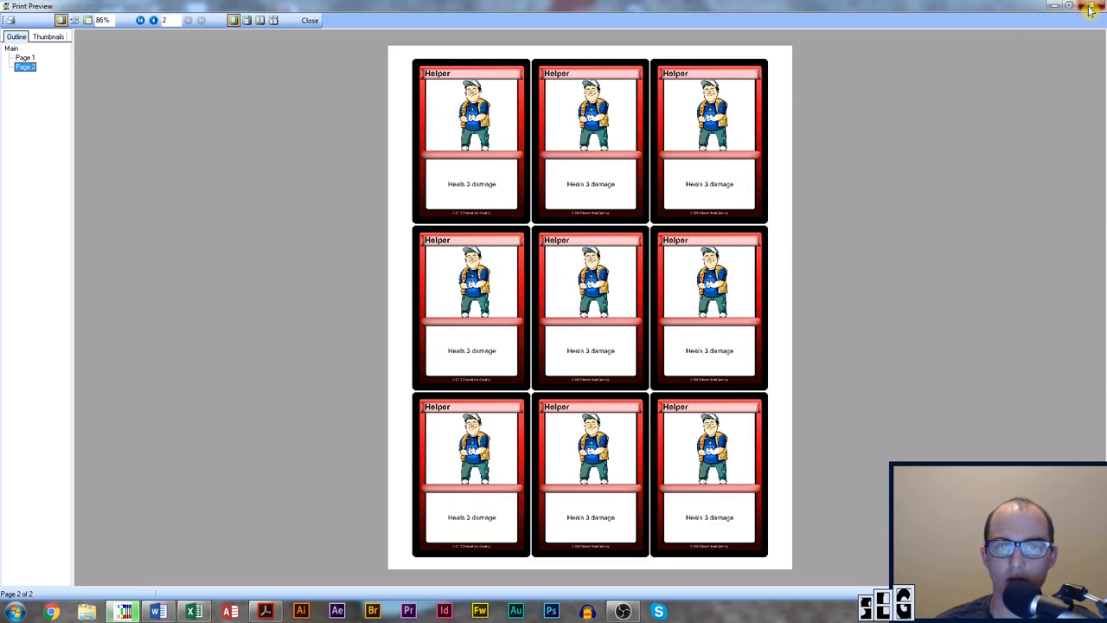
{"action": "left_click", "coordinate": [308, 21]}
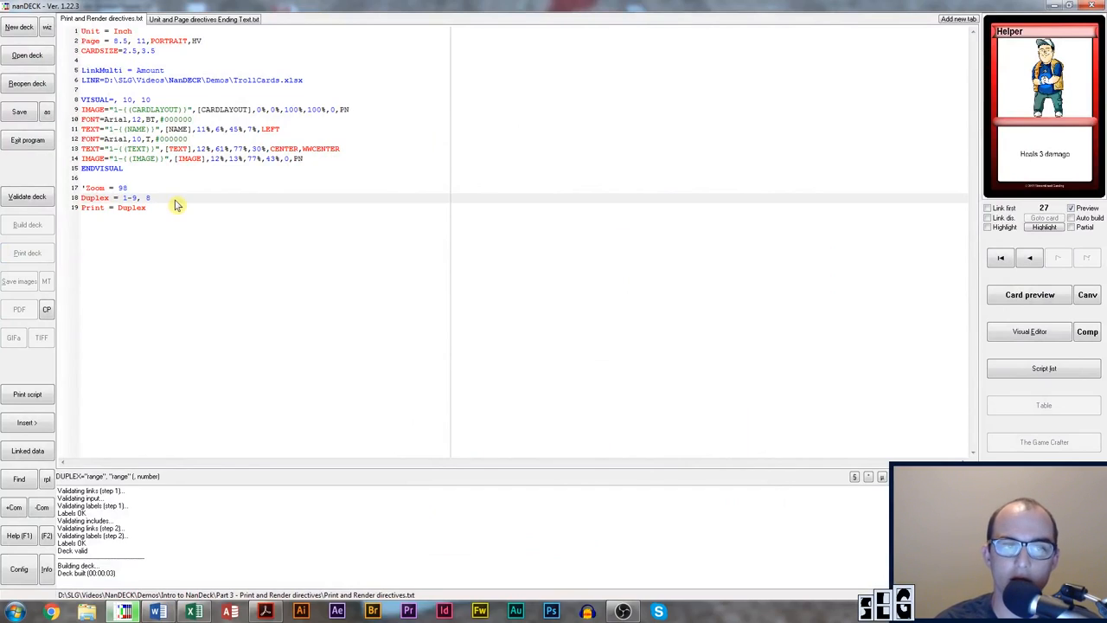
- Append a second back card number after 9 on the Duplex line
{"action": "type", "text": "0"}
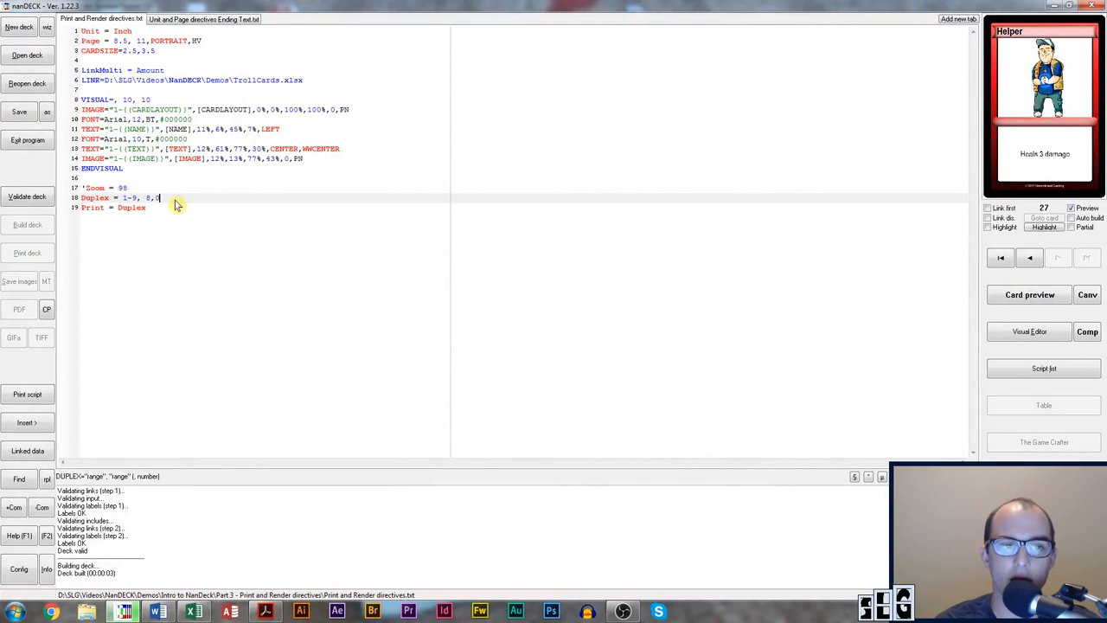
{"action": "type", "text": "9\""}
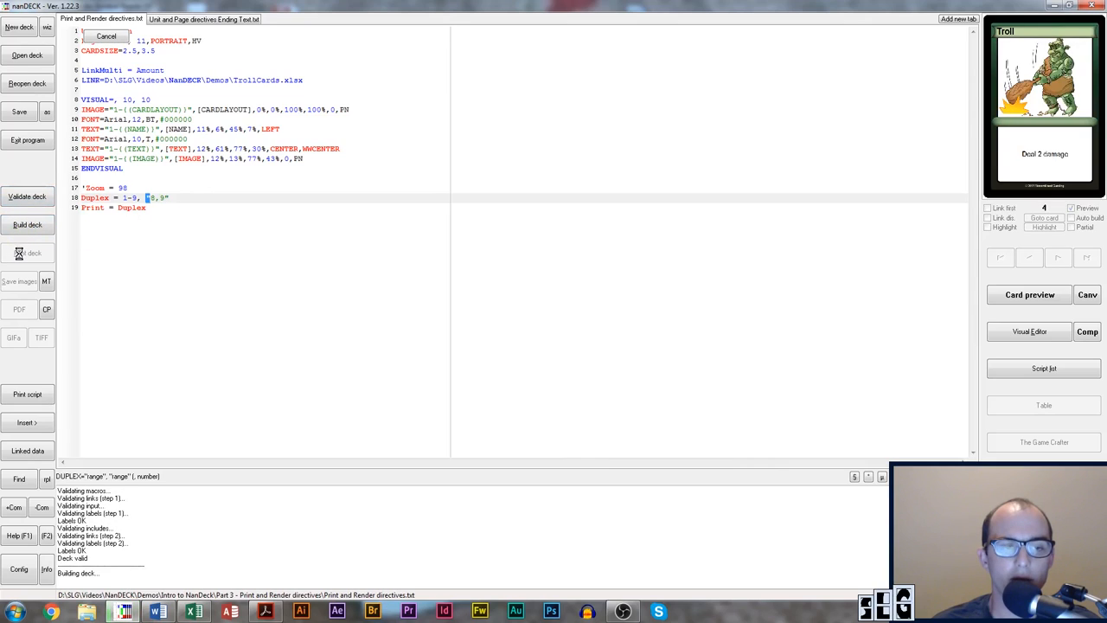
- Preview the rebuilt printout and check page 2 alternates Magician and Helper backs
{"action": "left_click", "coordinate": [27, 252]}
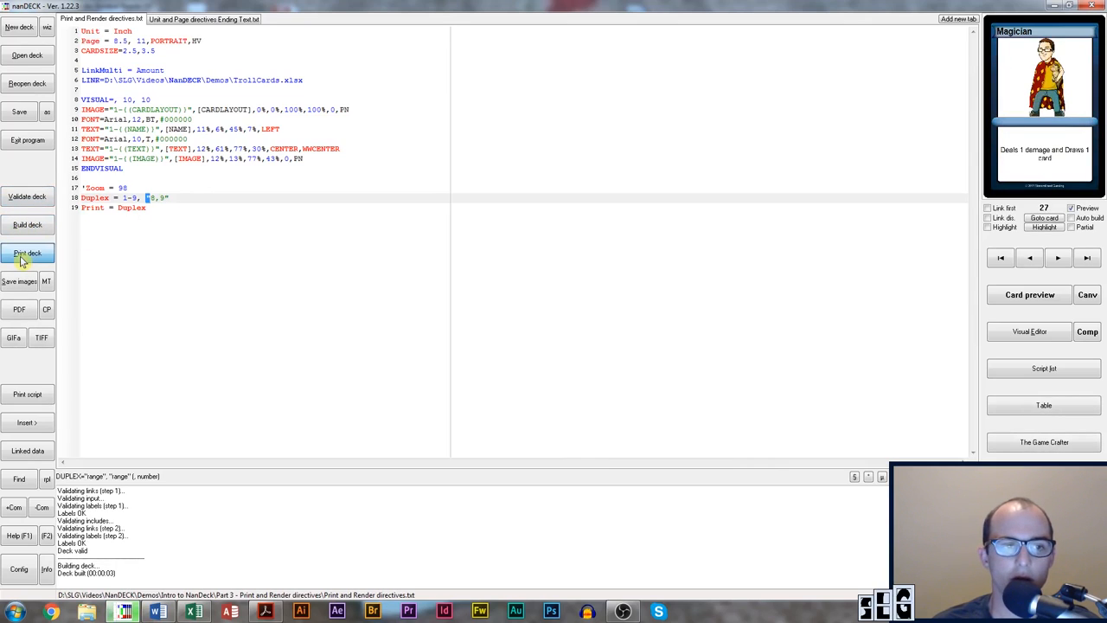
{"action": "left_click", "coordinate": [27, 253]}
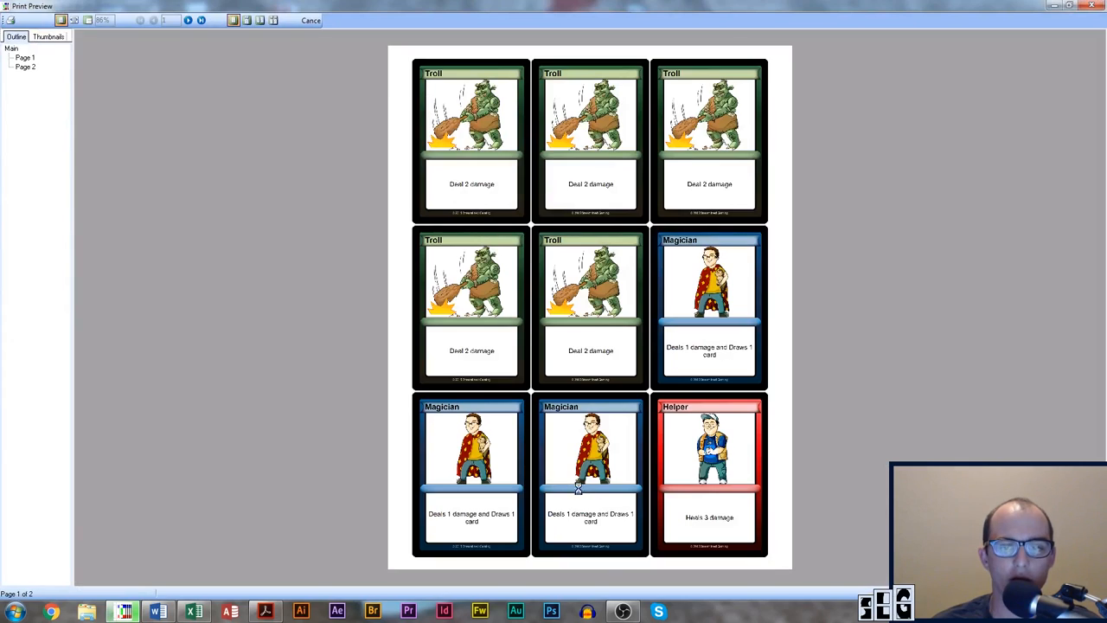
{"action": "left_click", "coordinate": [24, 66]}
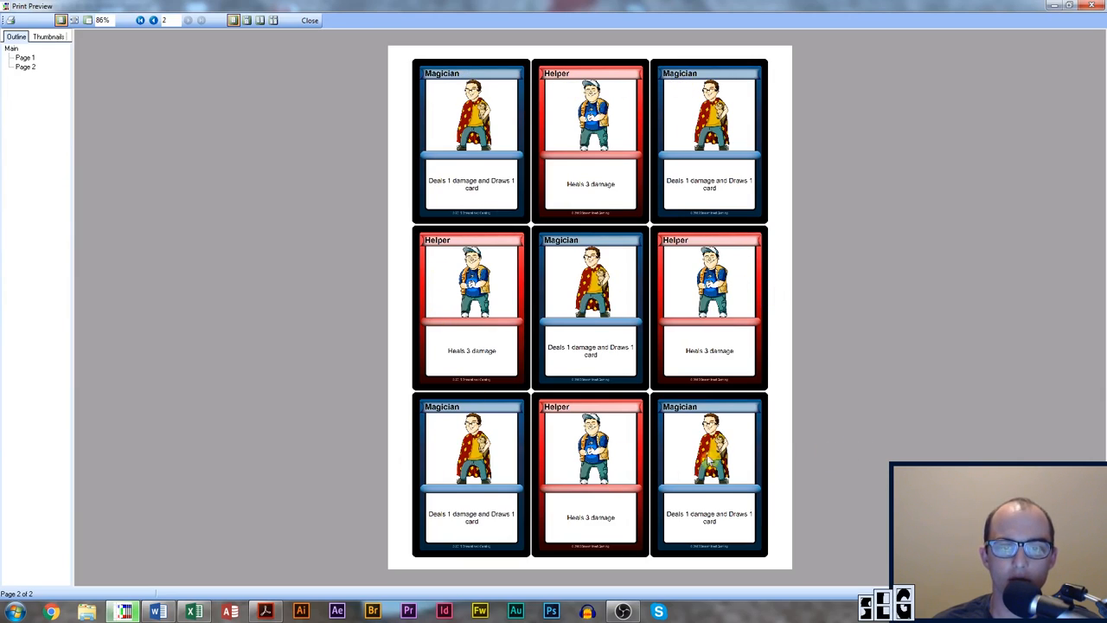
{"action": "mouse_move", "coordinate": [1090, 31]}
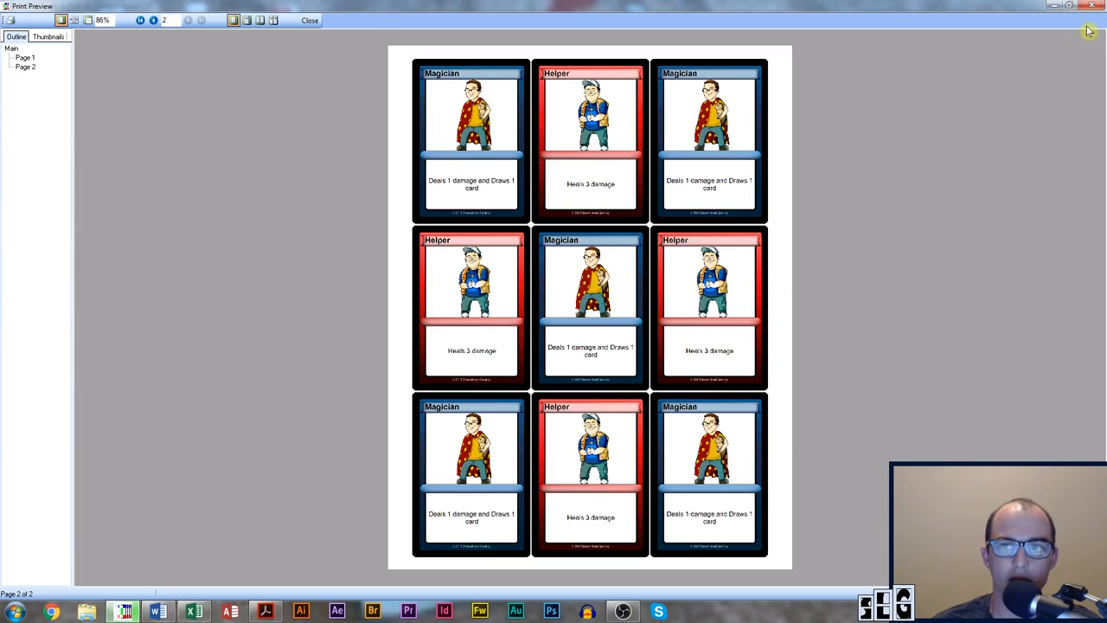
{"action": "mouse_move", "coordinate": [836, 215]}
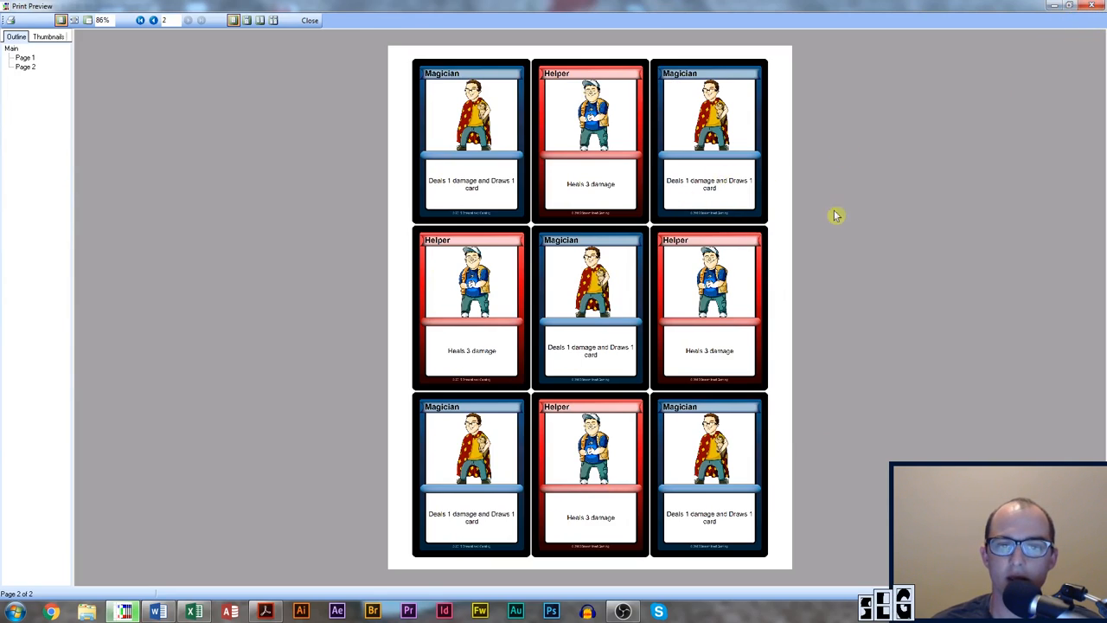
{"action": "mouse_move", "coordinate": [1083, 94]}
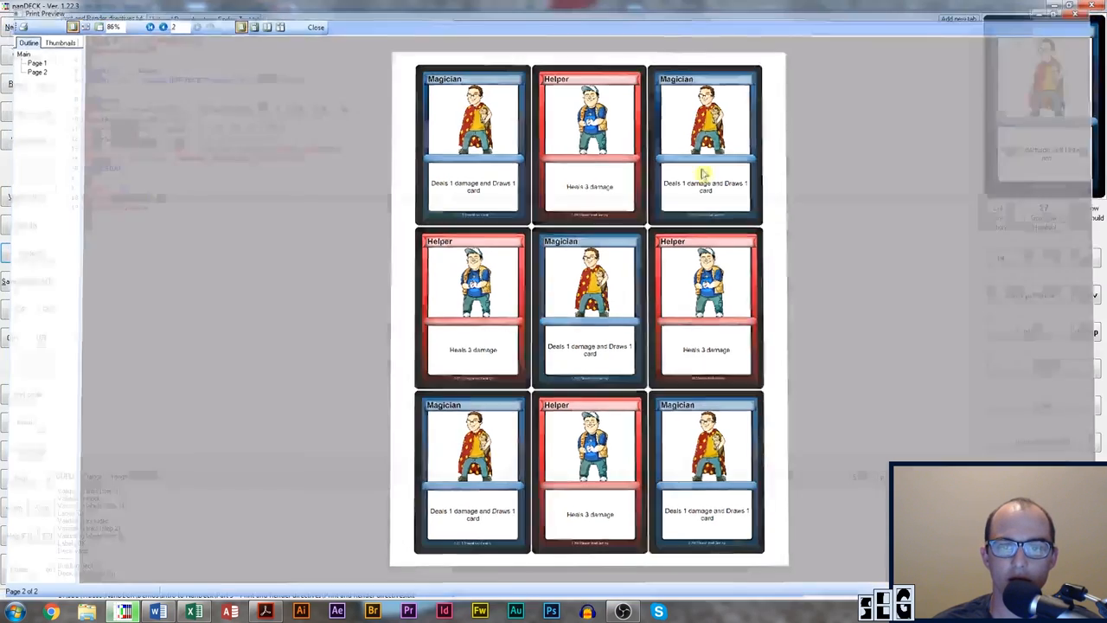
{"action": "left_click", "coordinate": [315, 28]}
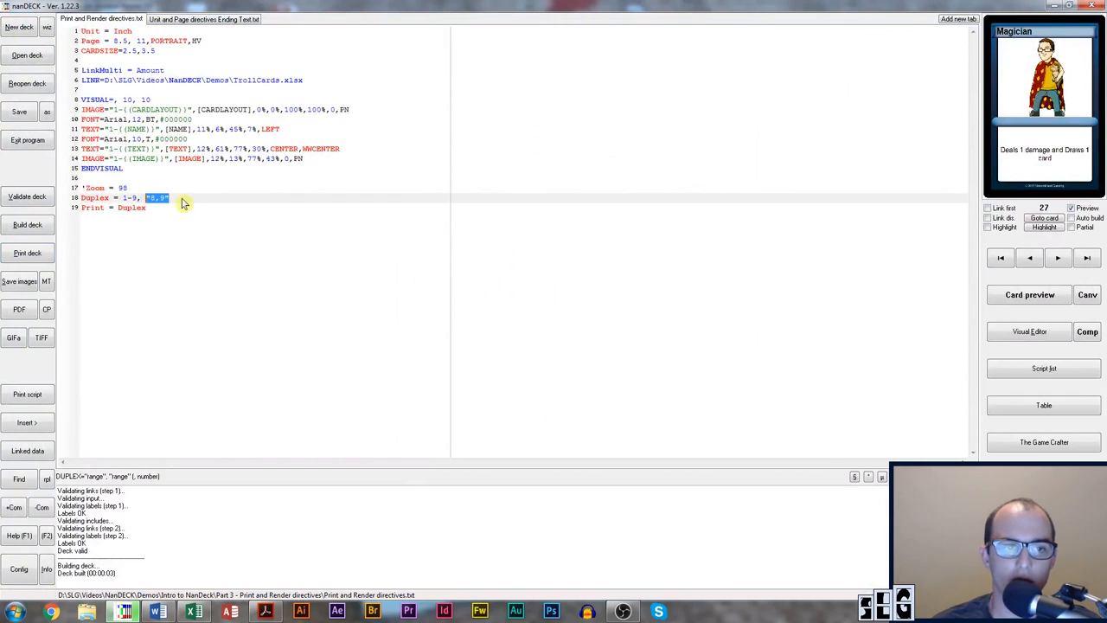